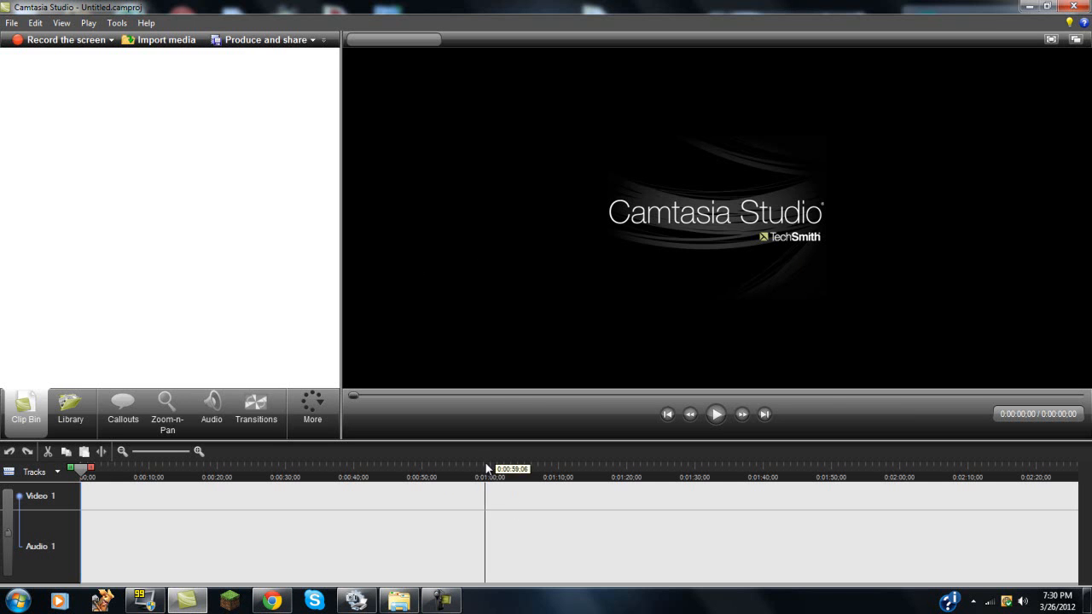
Step: Bring up FRAPS and view its Movies capture settings: 30 fps, full-size, Windows 7 sound plus microphone
click(145, 599)
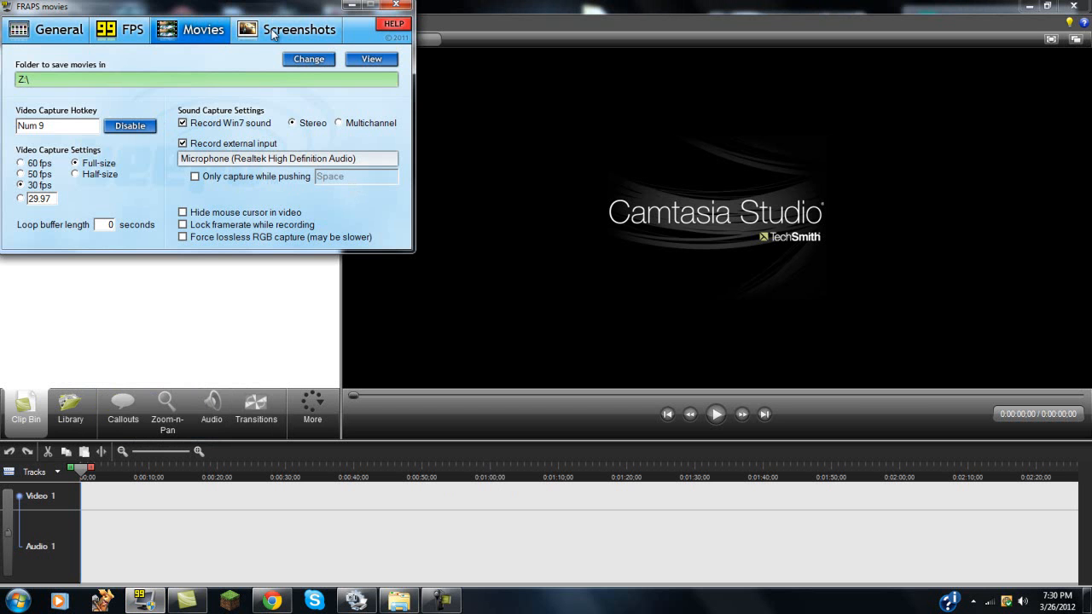
click(371, 59)
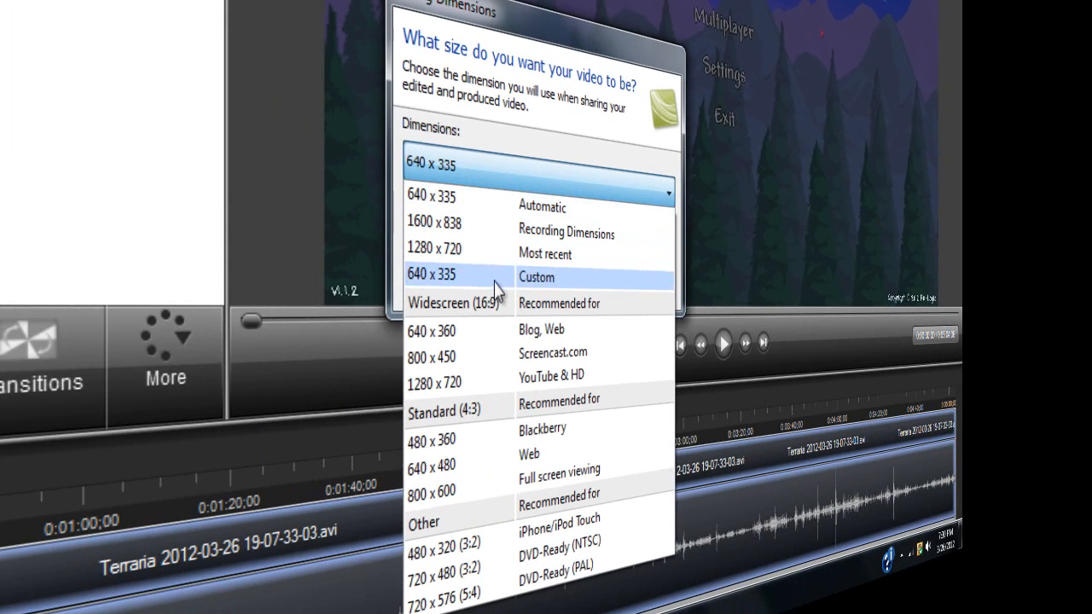
mouse_move(552, 353)
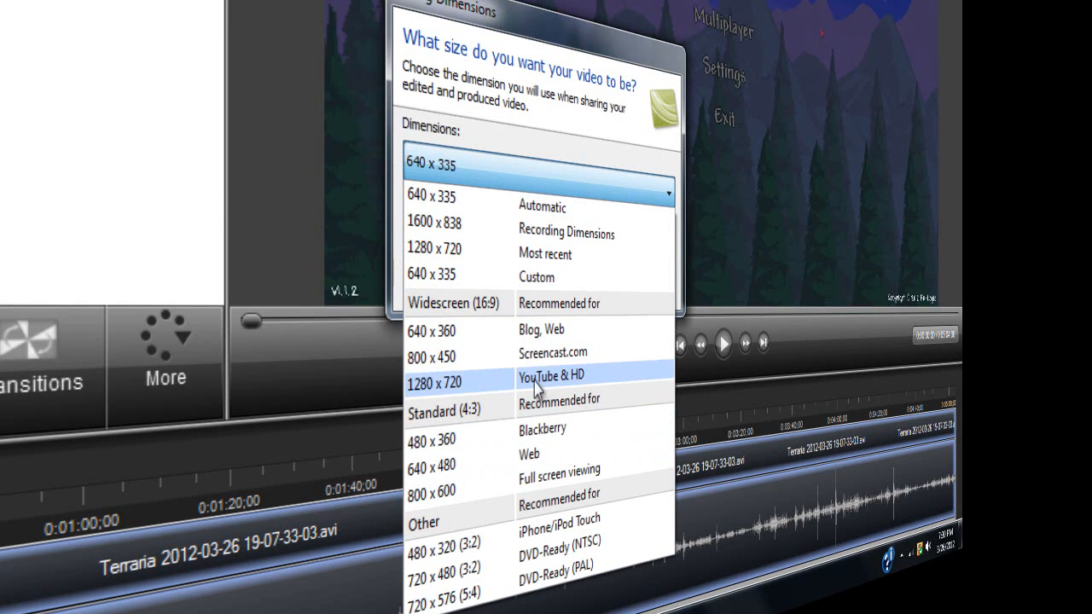
mouse_move(416, 401)
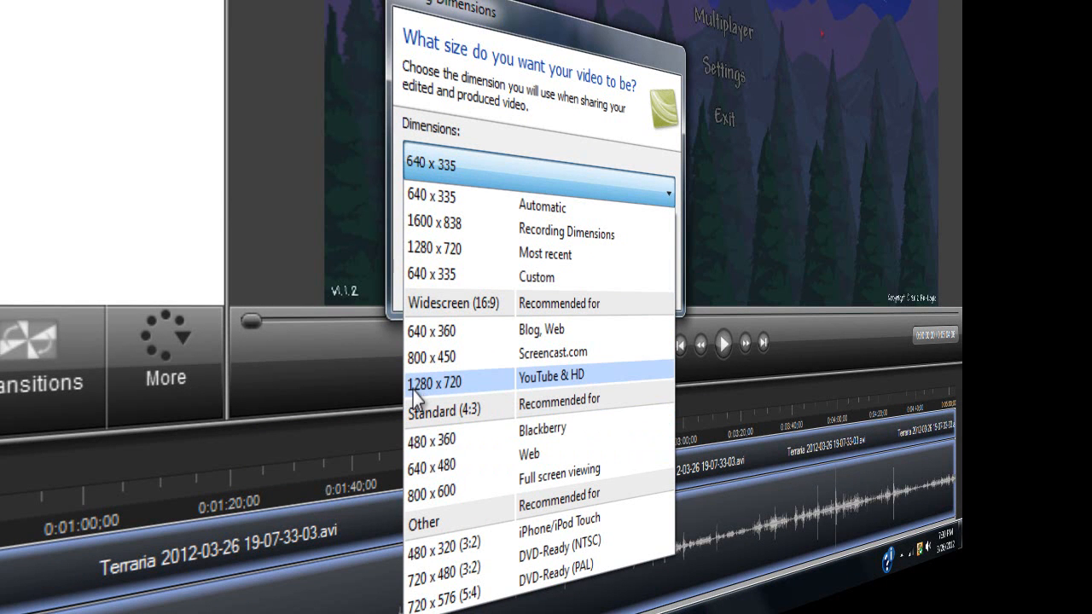
mouse_move(456, 394)
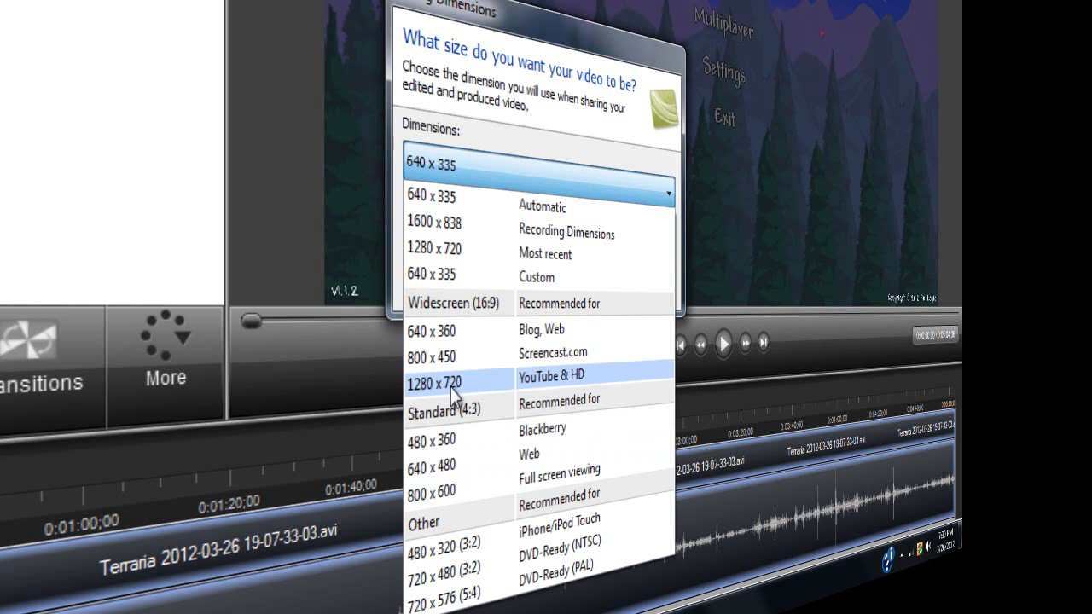
mouse_move(559, 392)
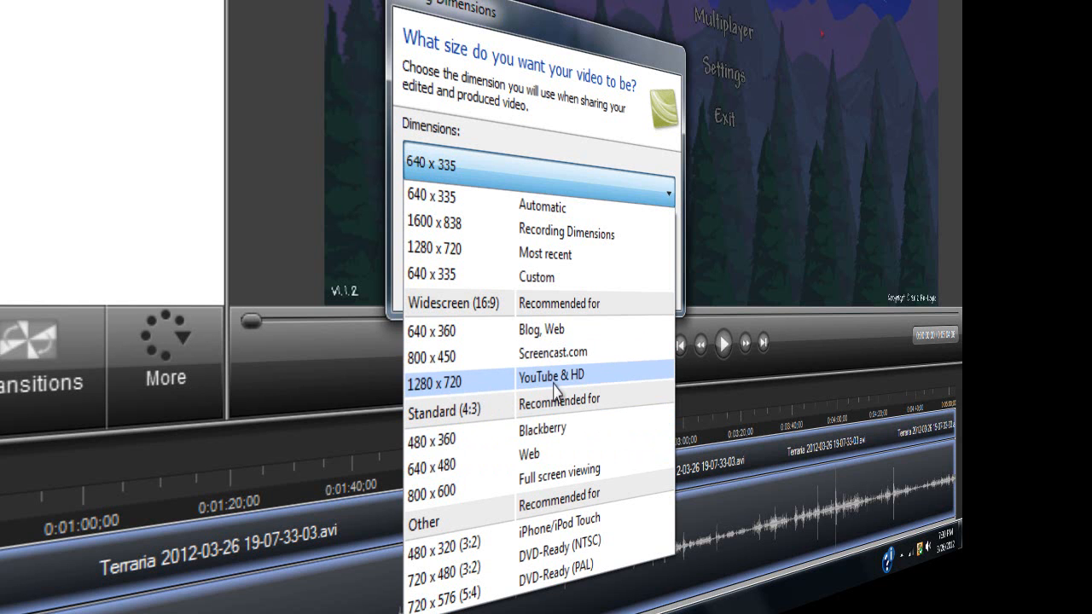
Step: Choose 1280 x 720 (YouTube & HD) as the editing dimensions and confirm
click(434, 376)
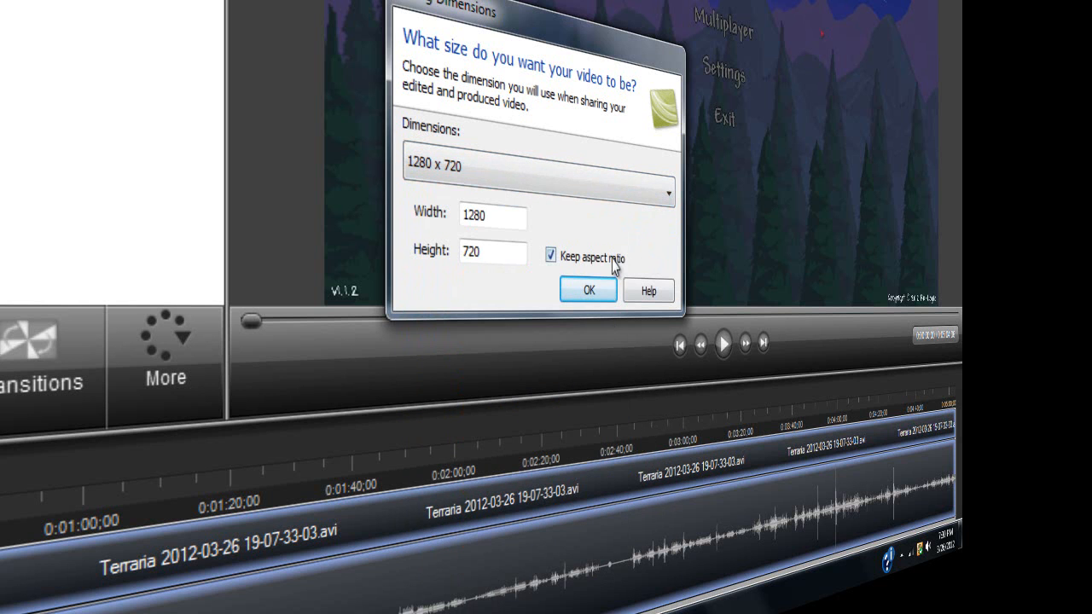
click(588, 290)
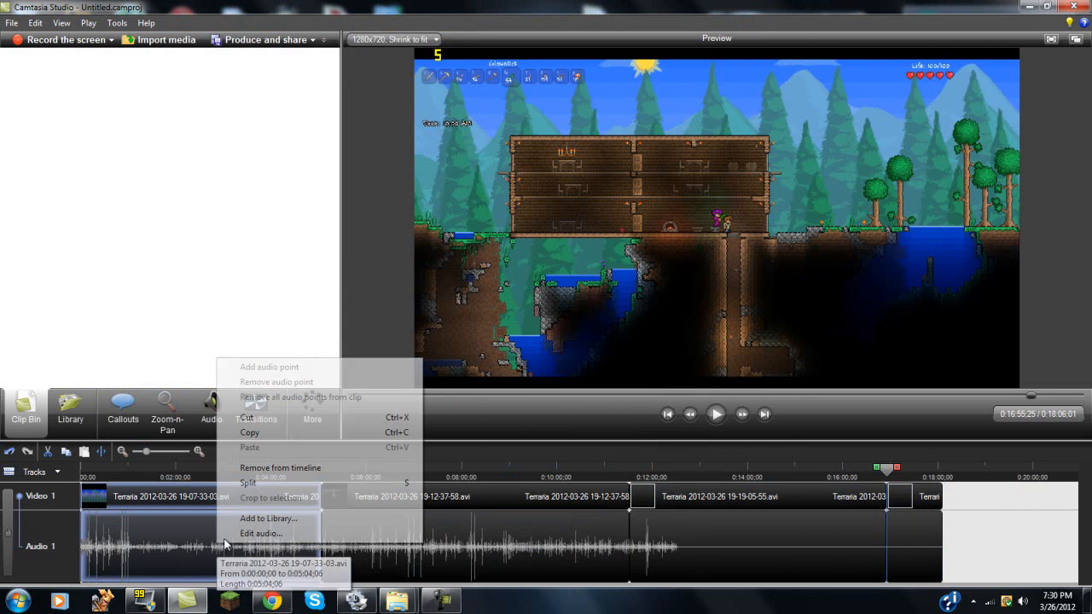
Step: Raise the clips' volume through Edit audio, then browse the Zoom-n-Pan and Callouts tabs
click(260, 533)
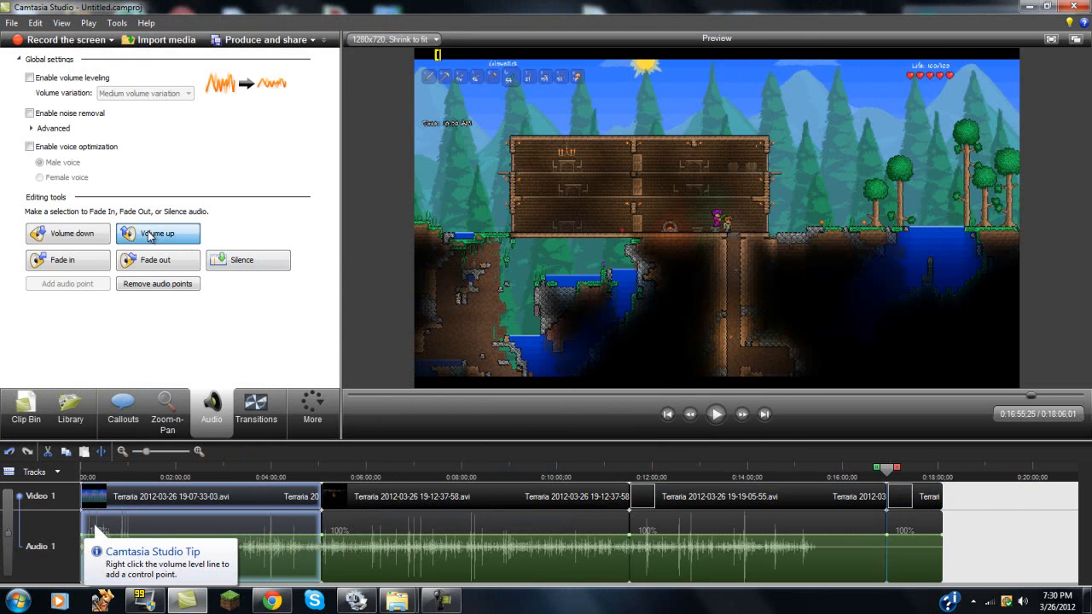
click(157, 233)
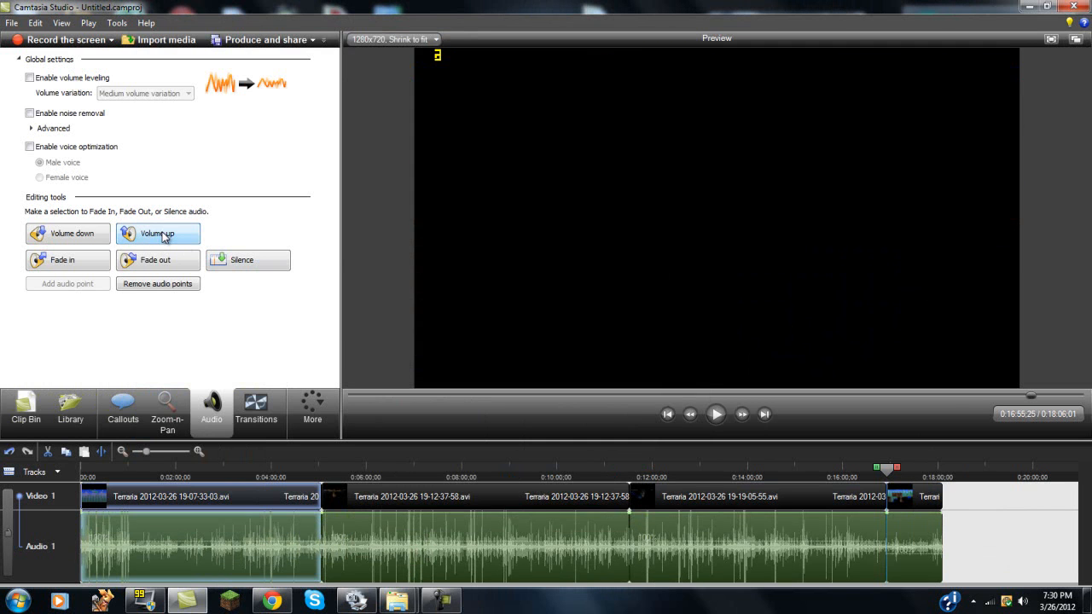
click(167, 409)
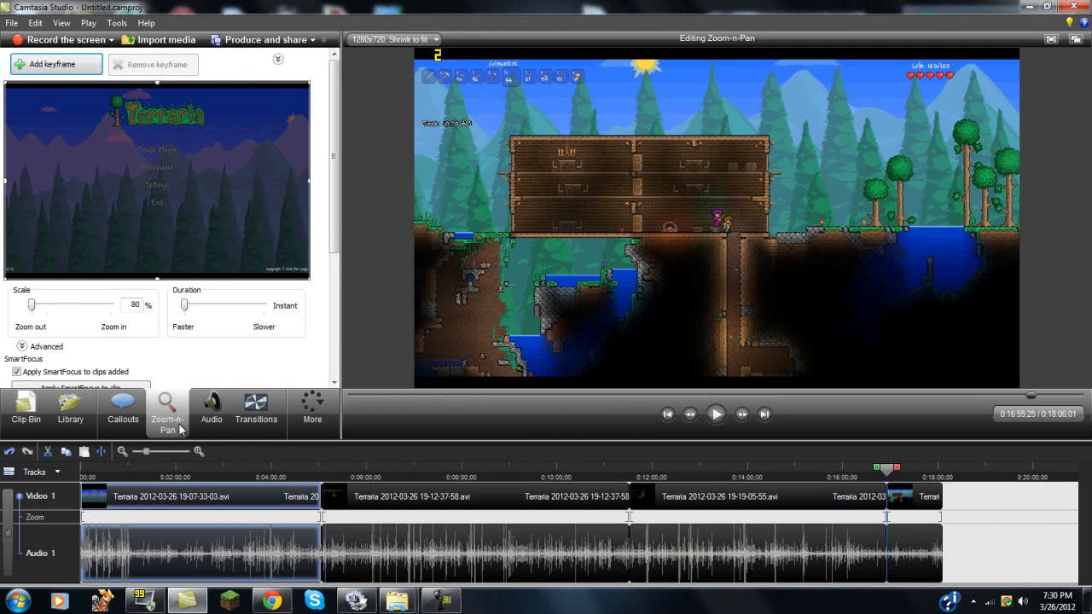
click(122, 409)
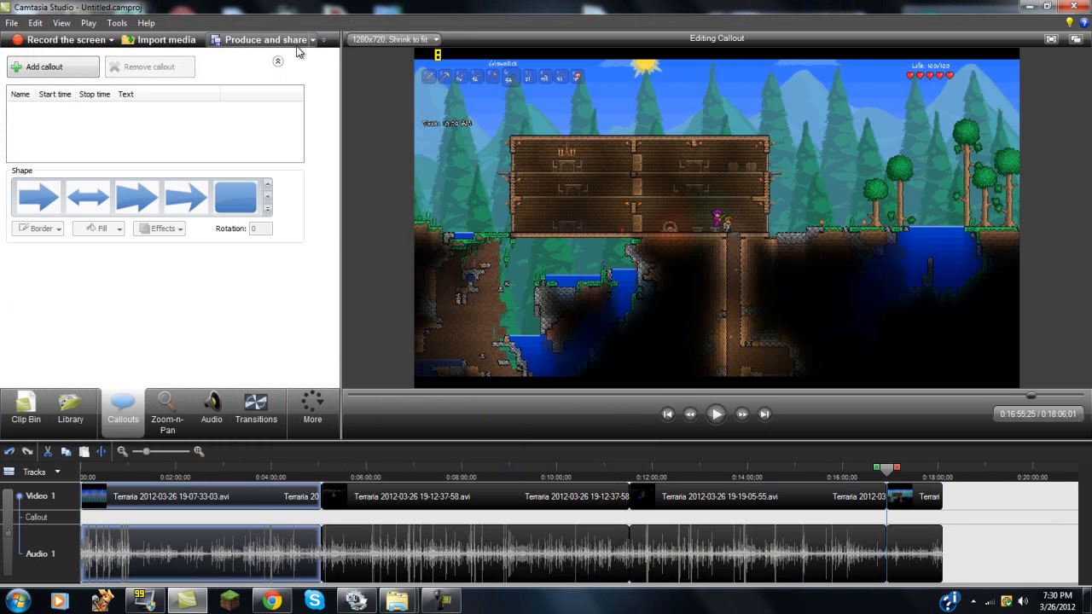
Step: Start Produce and share and choose Add / Edit preset from the preset dropdown
click(263, 39)
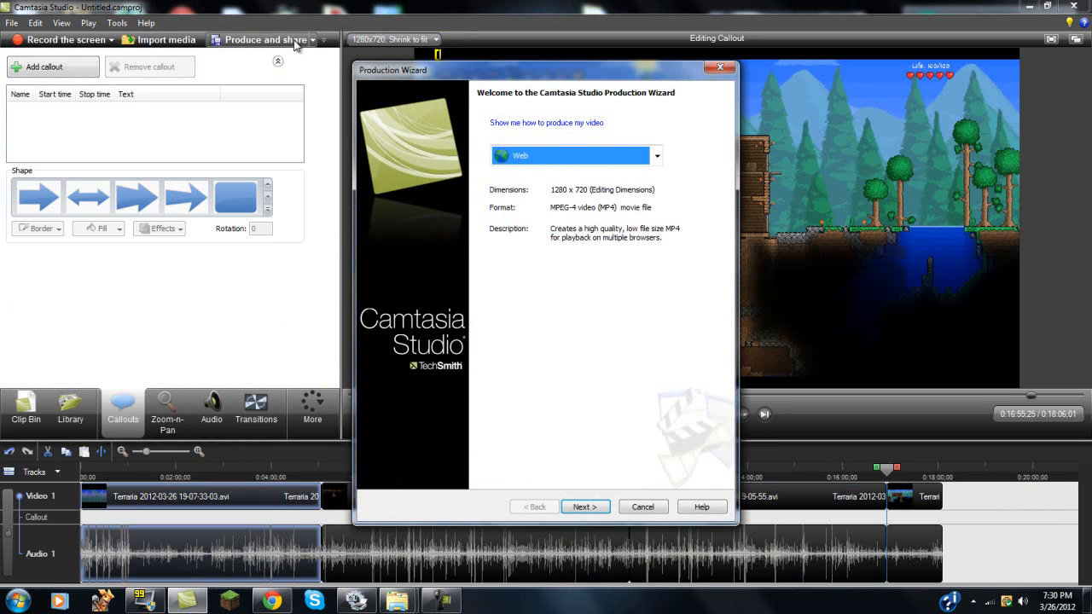
click(656, 155)
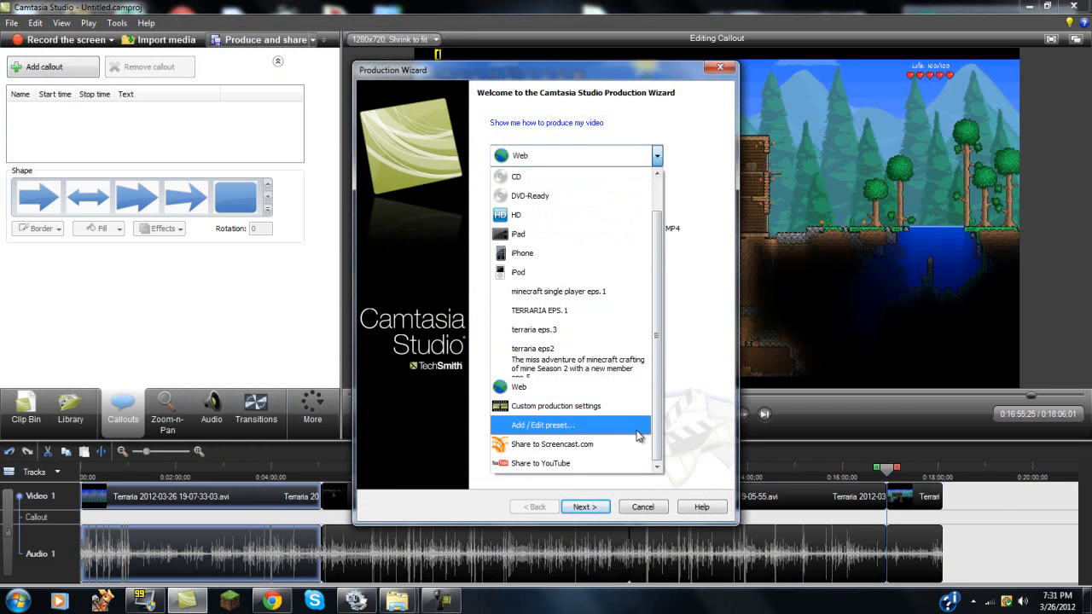
mouse_move(529, 440)
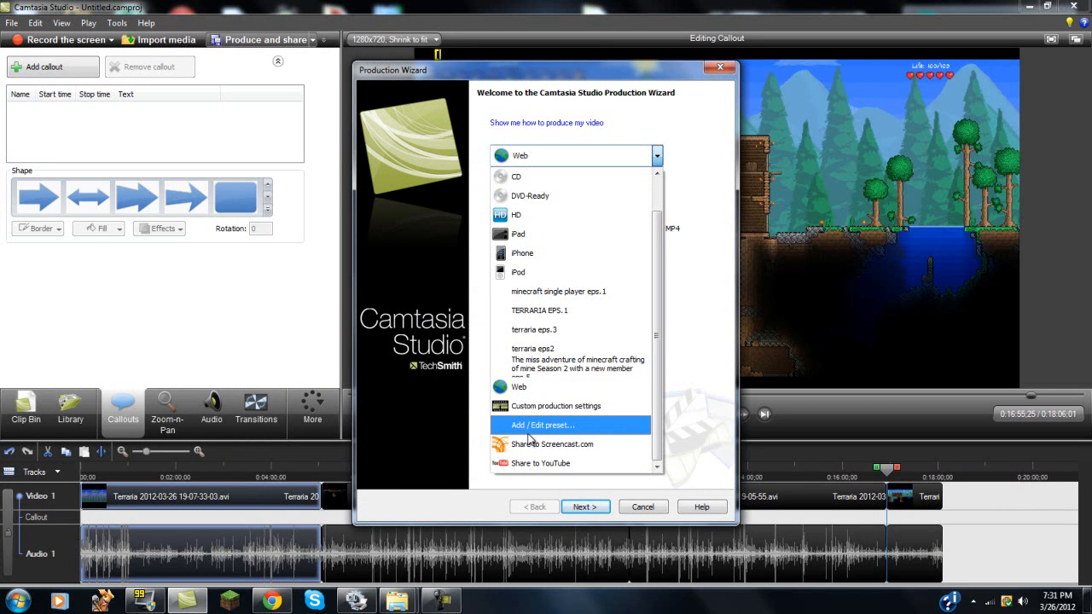
click(541, 424)
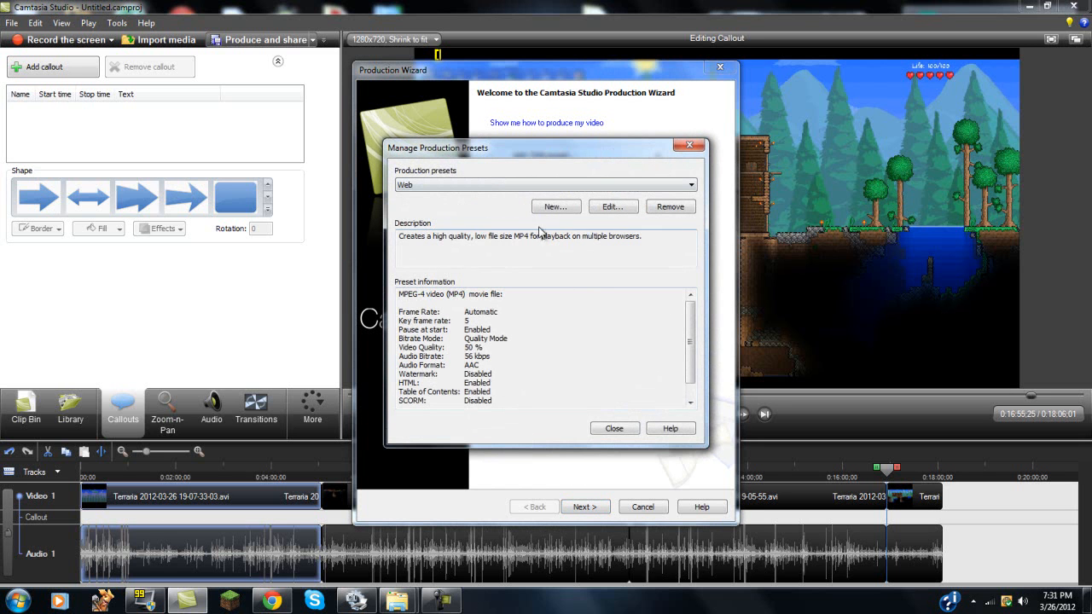
Step: Create a new preset named 'Terraria eps.5' with WMV - Windows Media video output
click(555, 206)
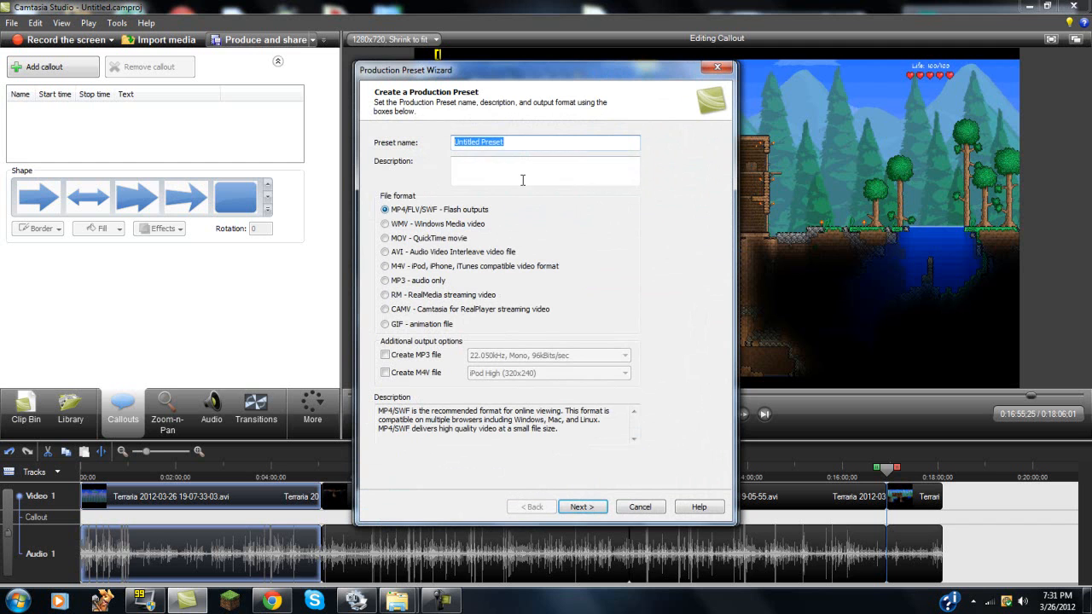
mouse_move(365, 147)
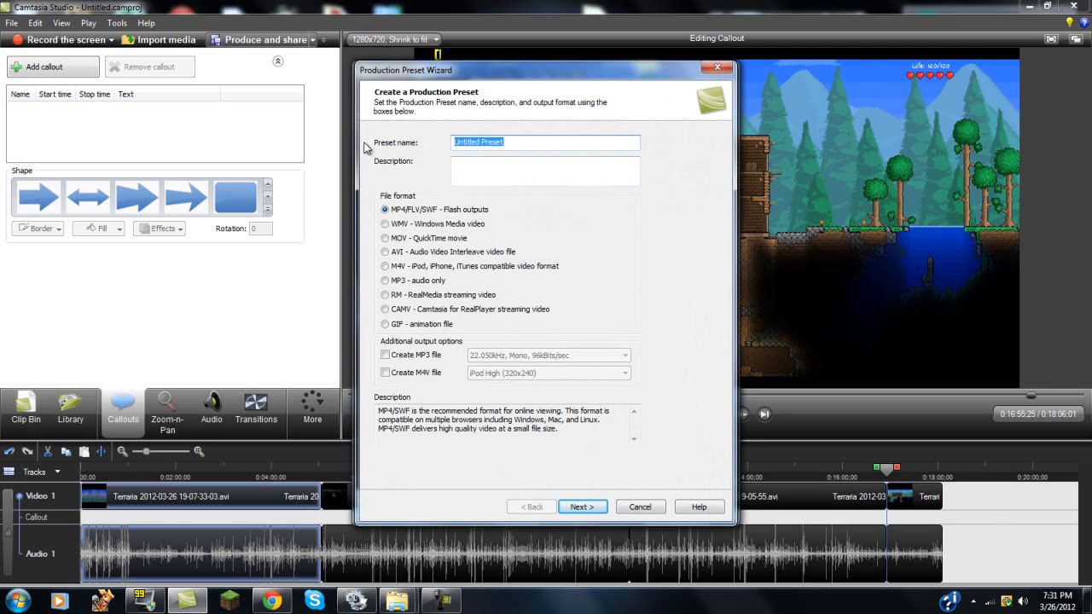
text(Terraria eps.)
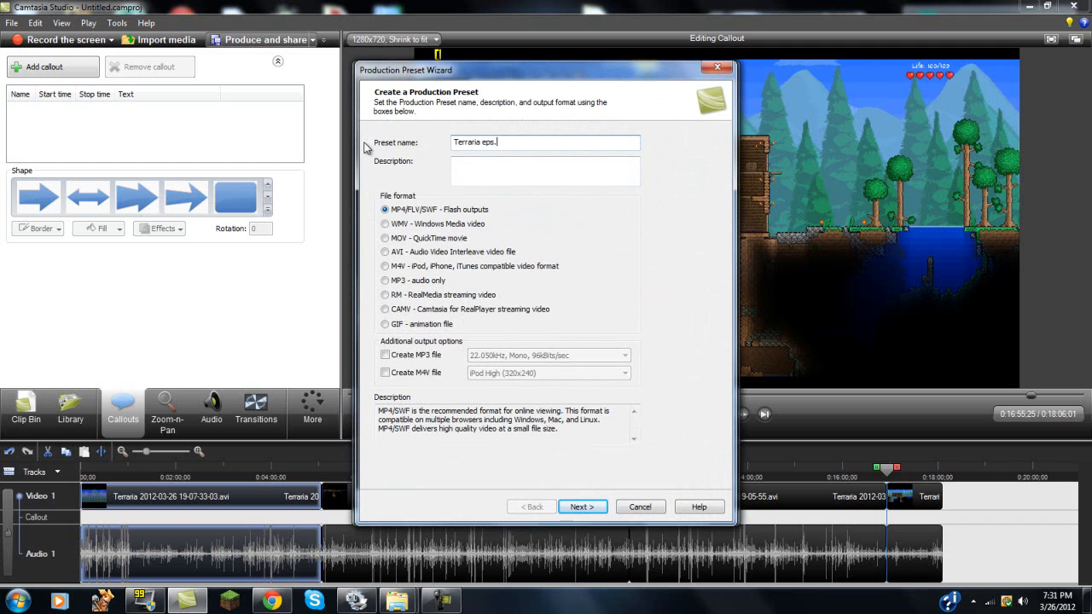
text(4)
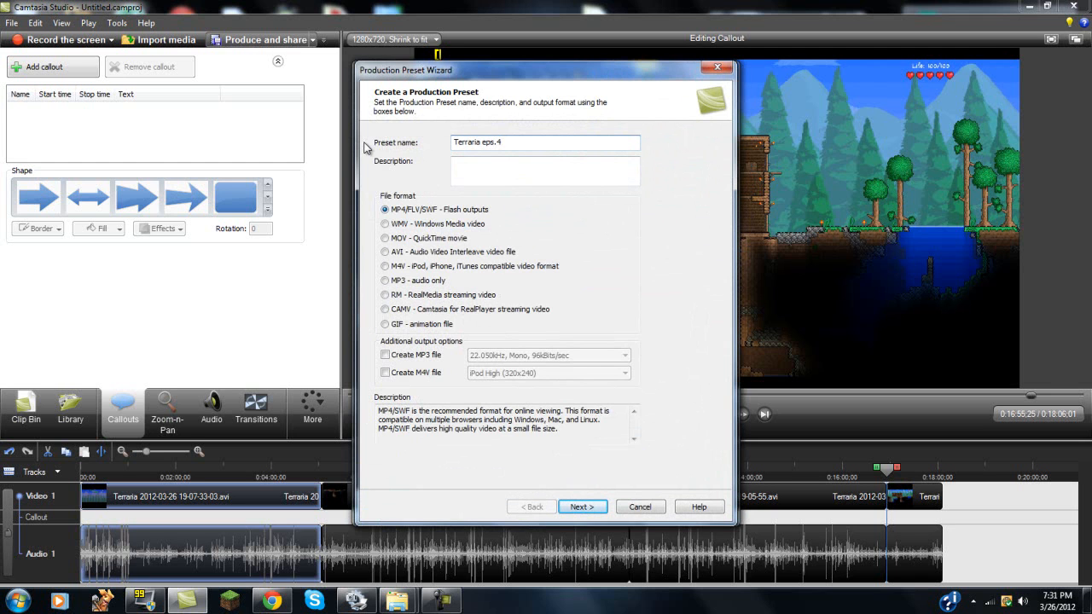
text(5)
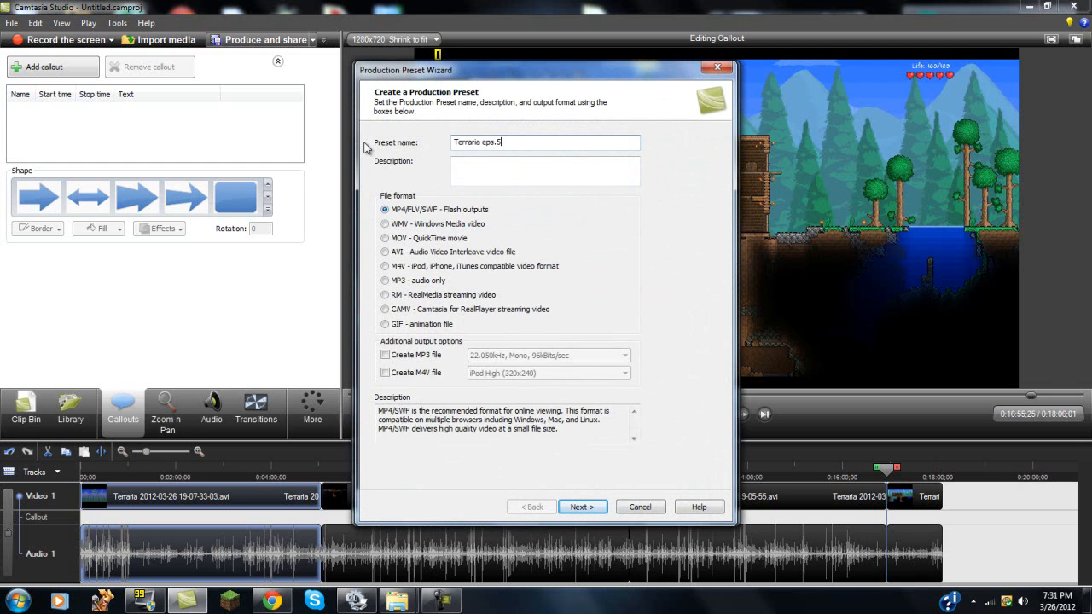
mouse_move(395, 235)
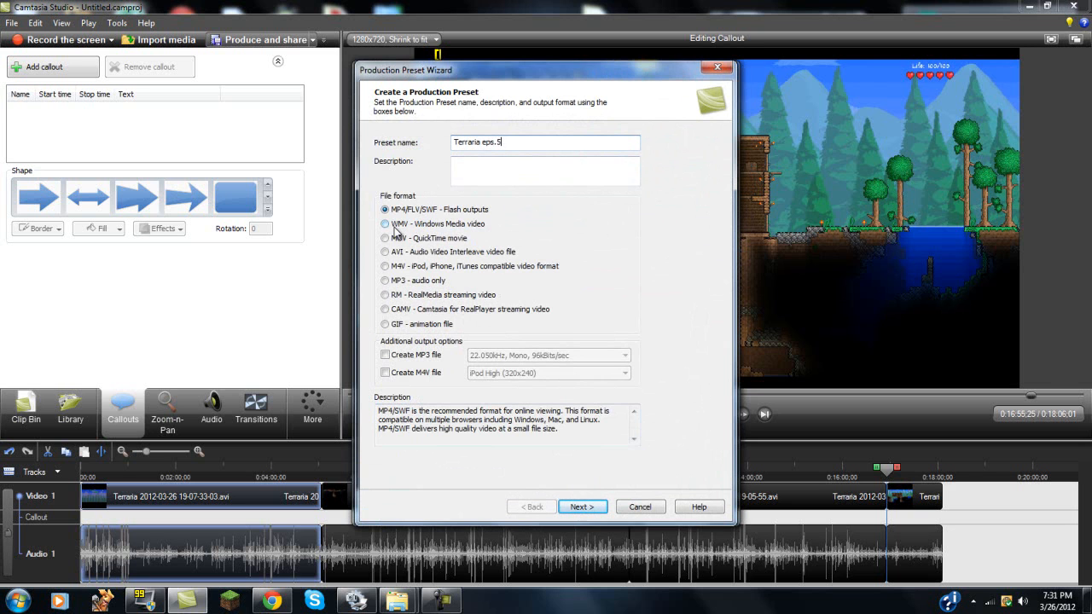
mouse_move(418, 233)
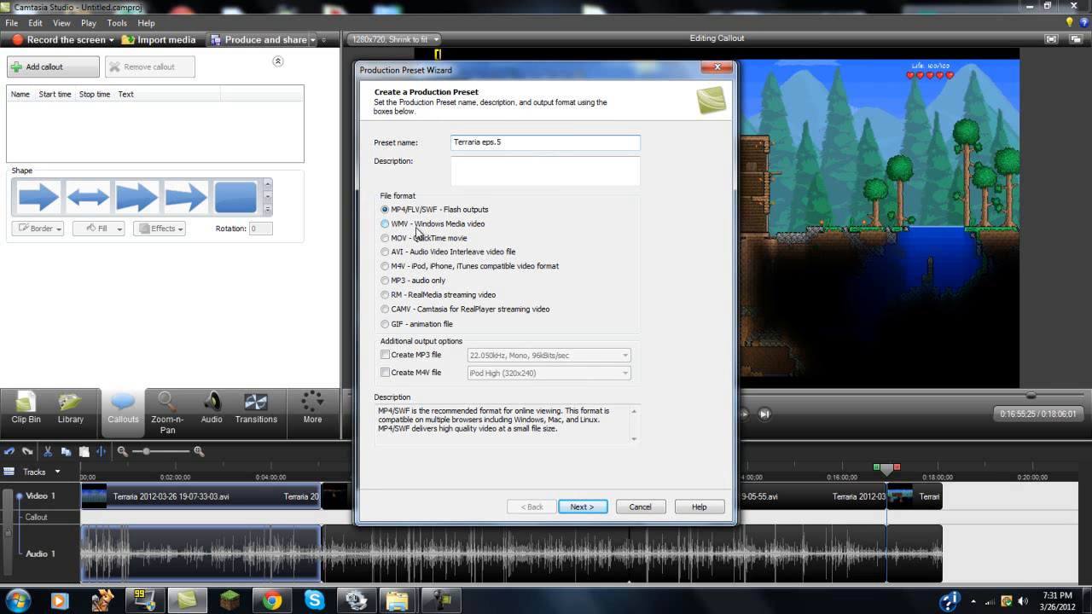
click(386, 224)
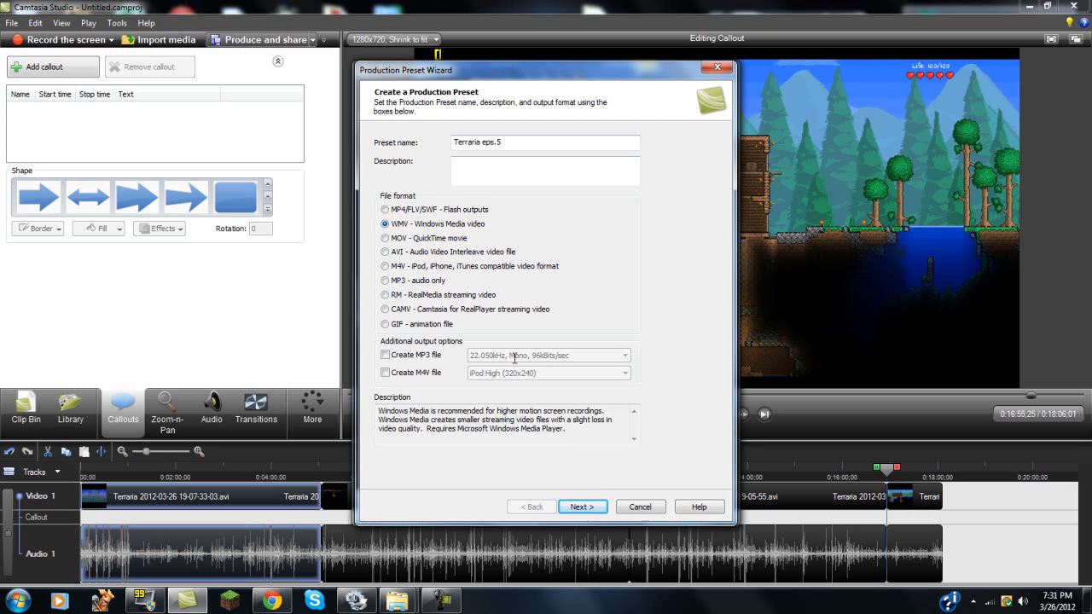
click(582, 505)
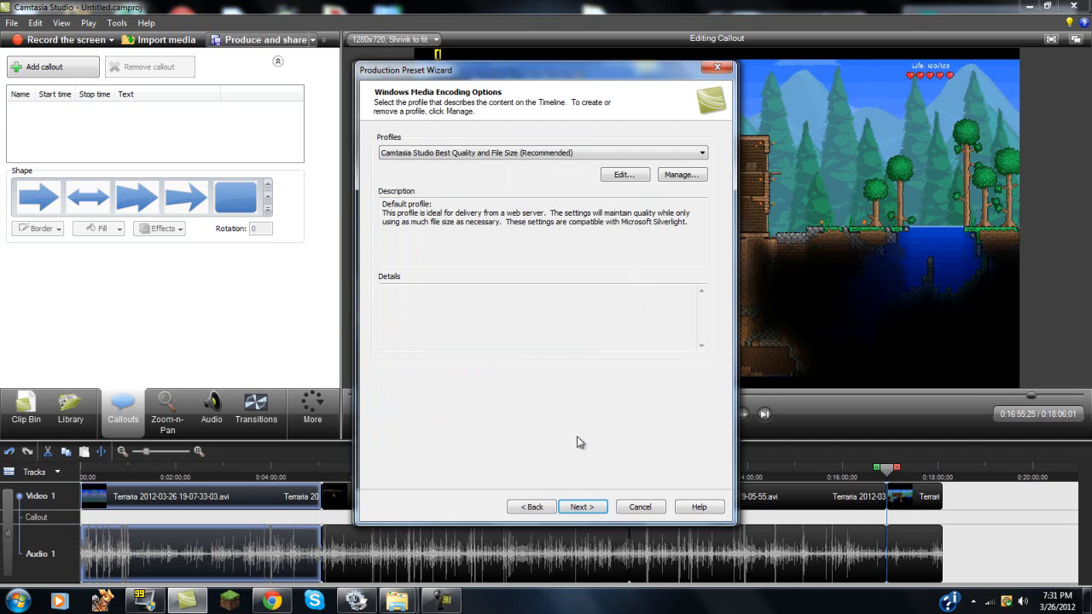
Step: Keep the recommended encoding profile and enter a custom width of 1280 and height 720
click(581, 506)
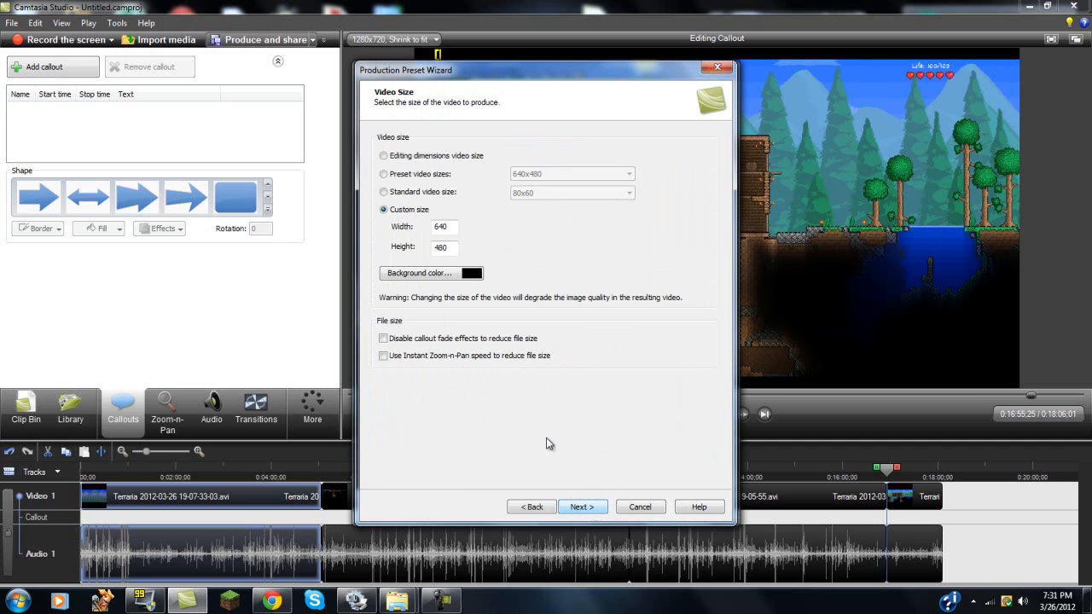
triple_click(442, 227)
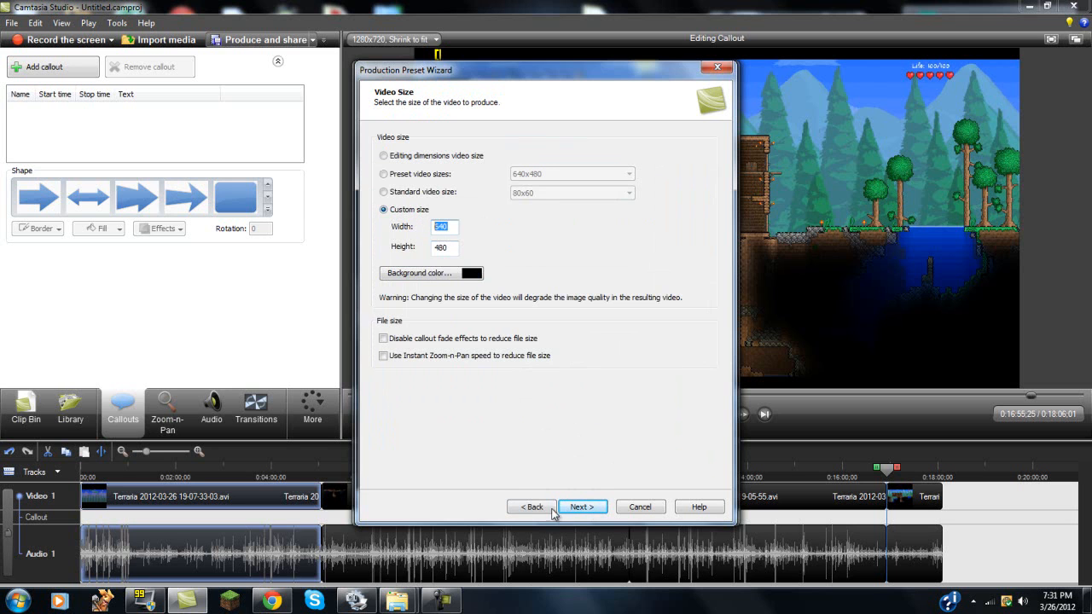
mouse_move(475, 411)
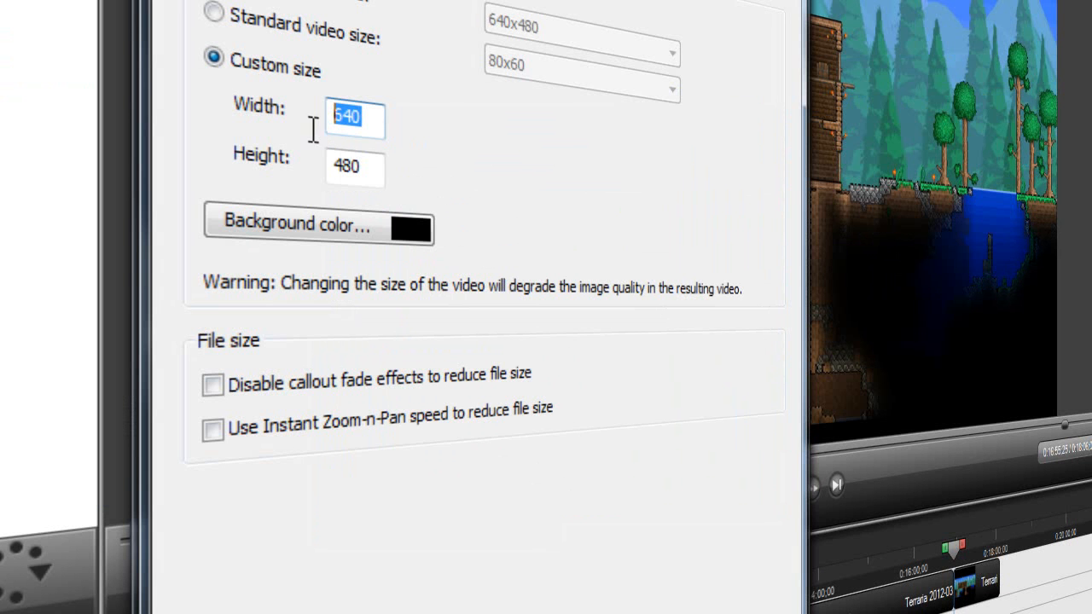
key(Delete)
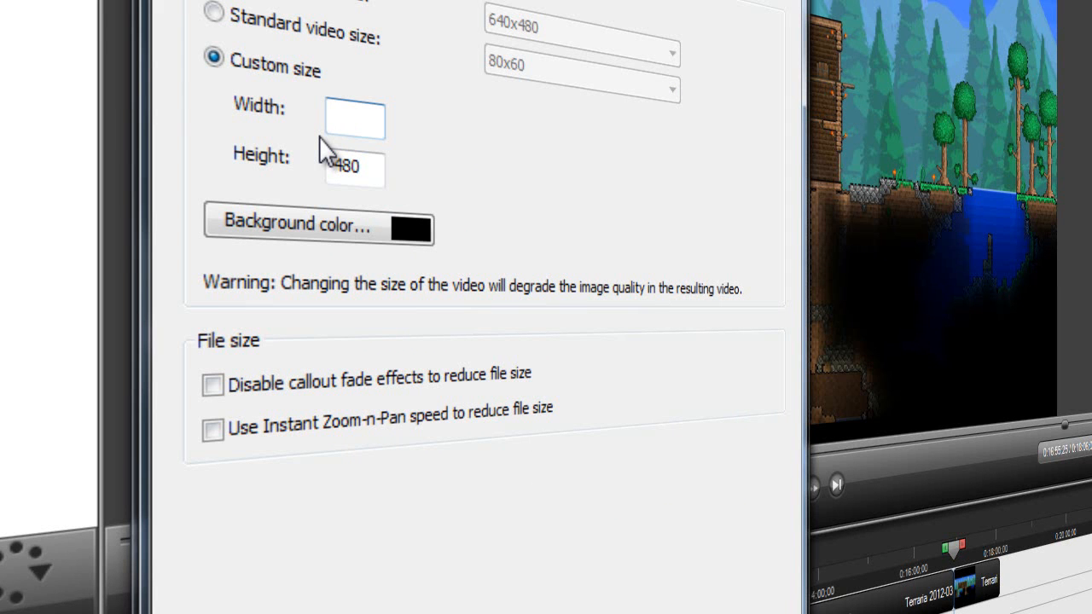
text(1)
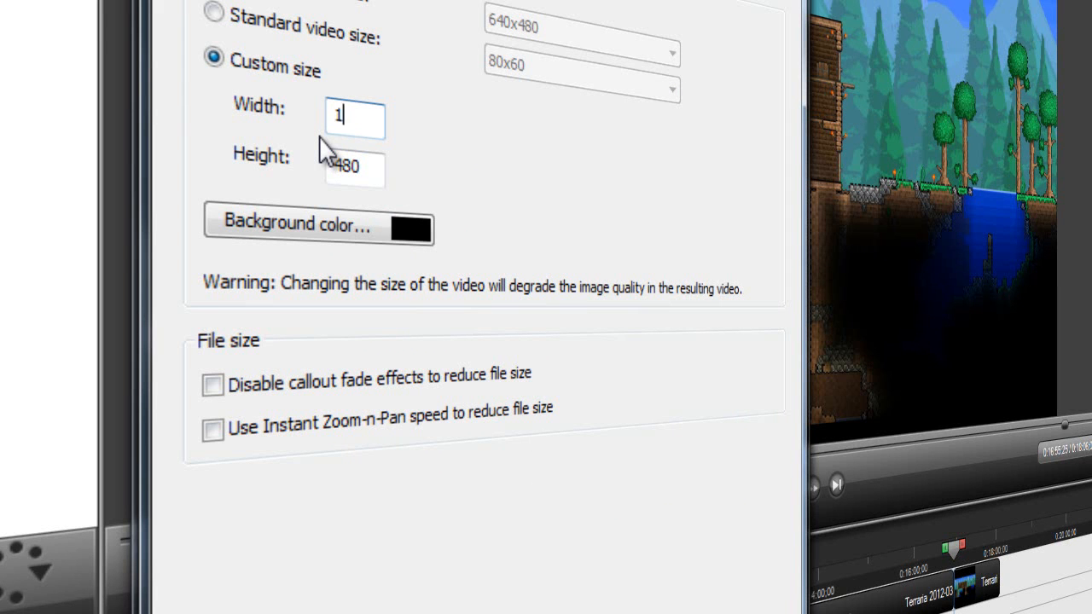
text(280)
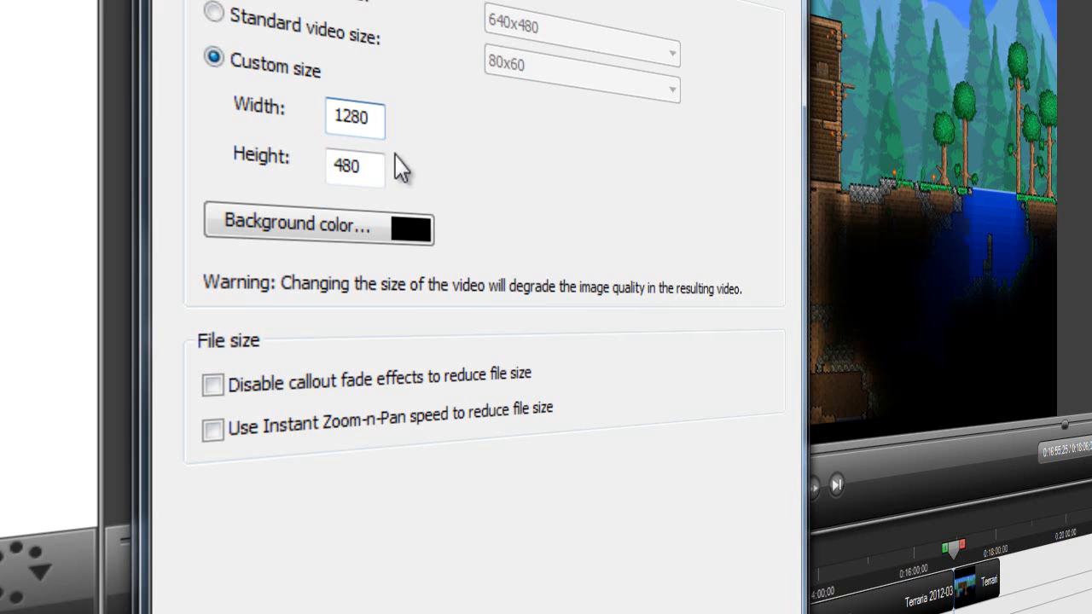
triple_click(354, 168)
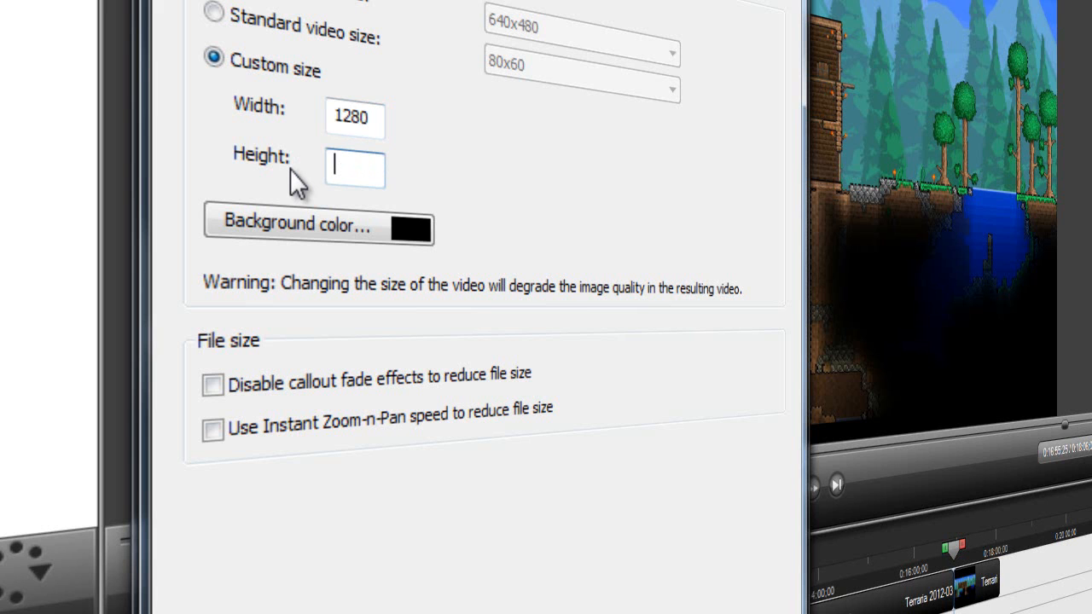
text(720)
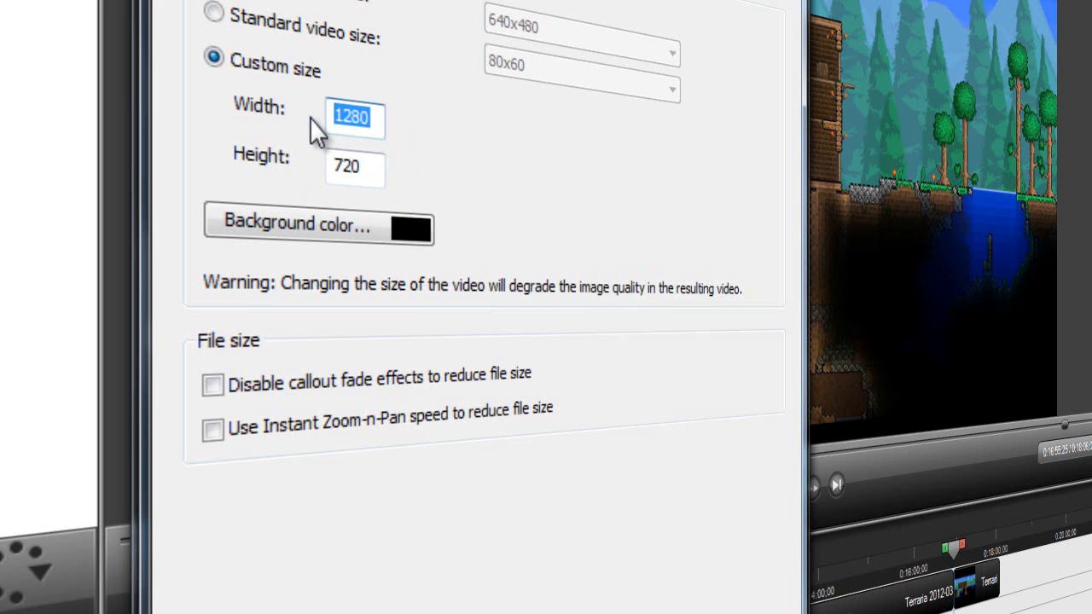
Step: Re-enter the custom video size as 1280 by 720 and continue to video options
key(Delete)
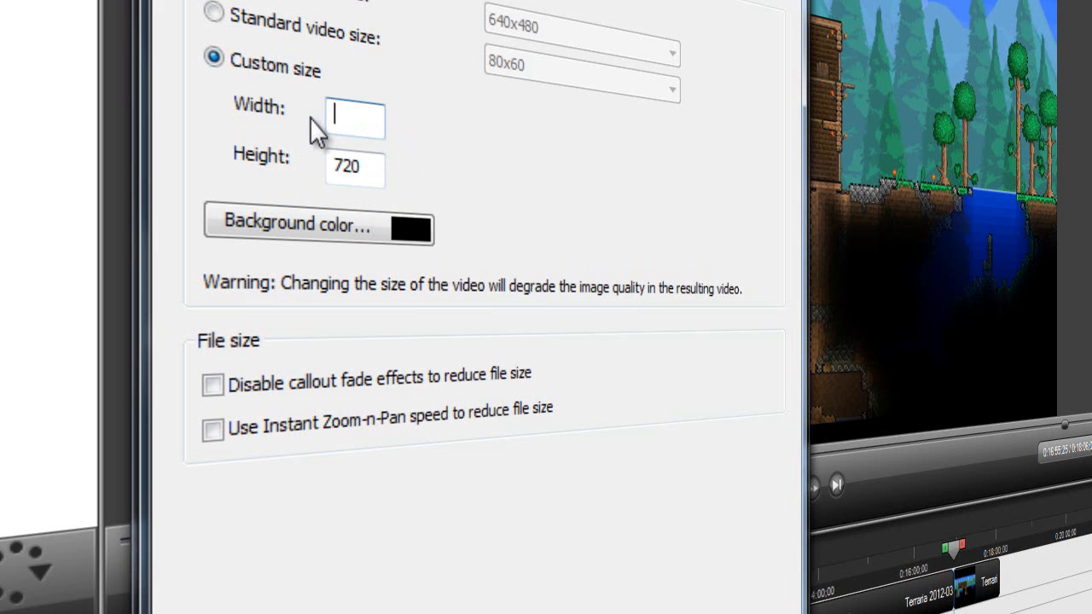
text(19)
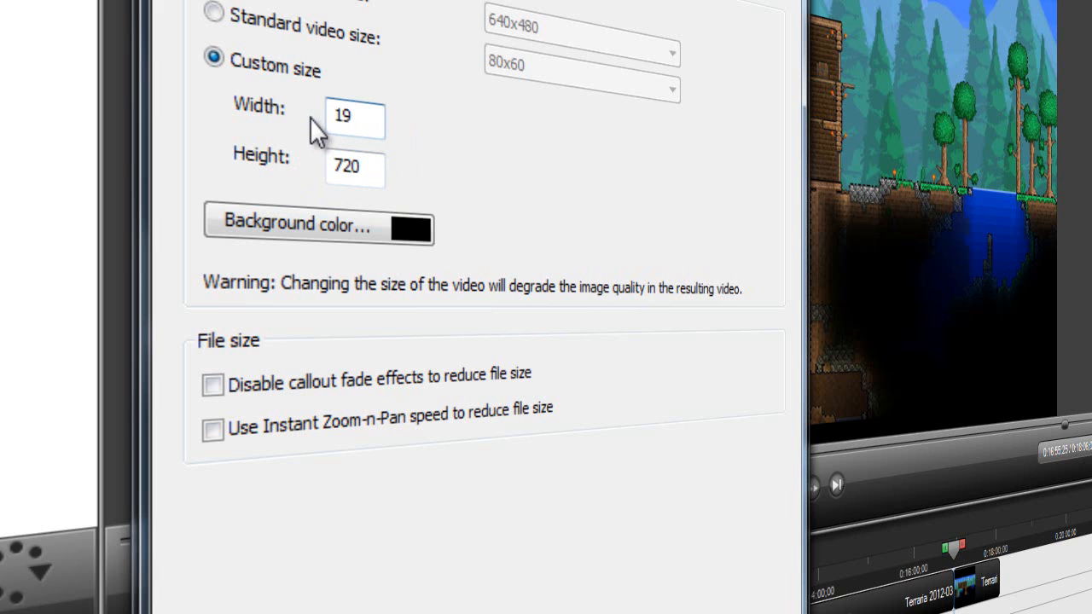
text(1920)
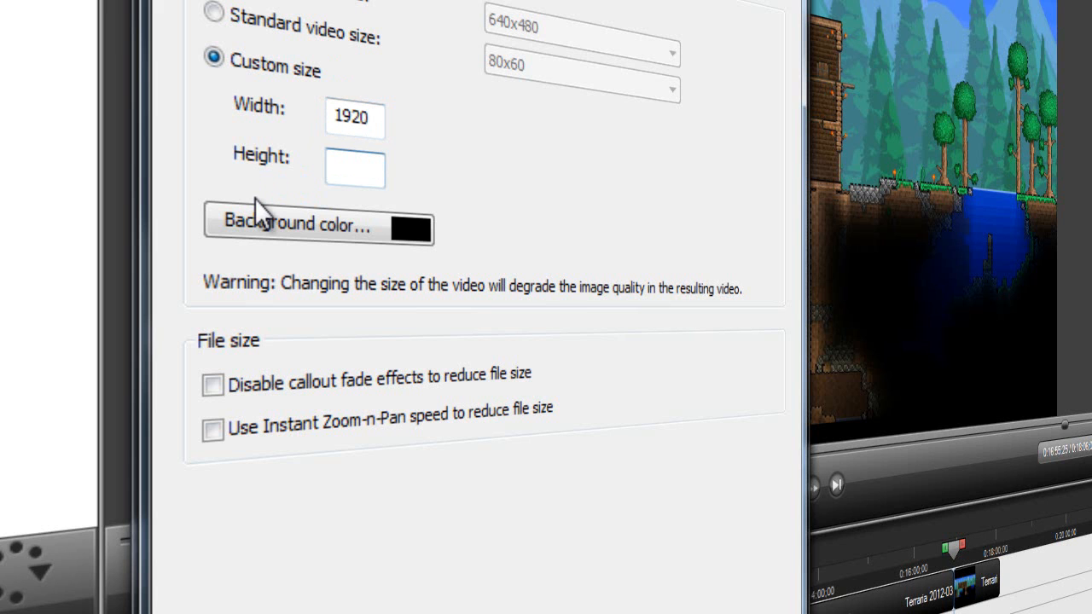
text(1080)
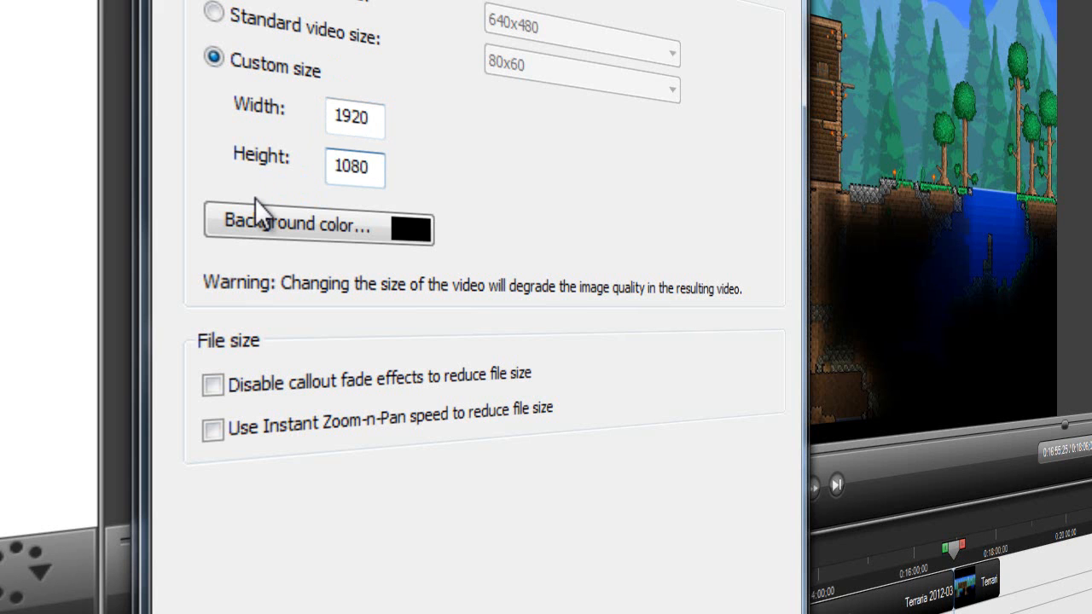
mouse_move(286, 162)
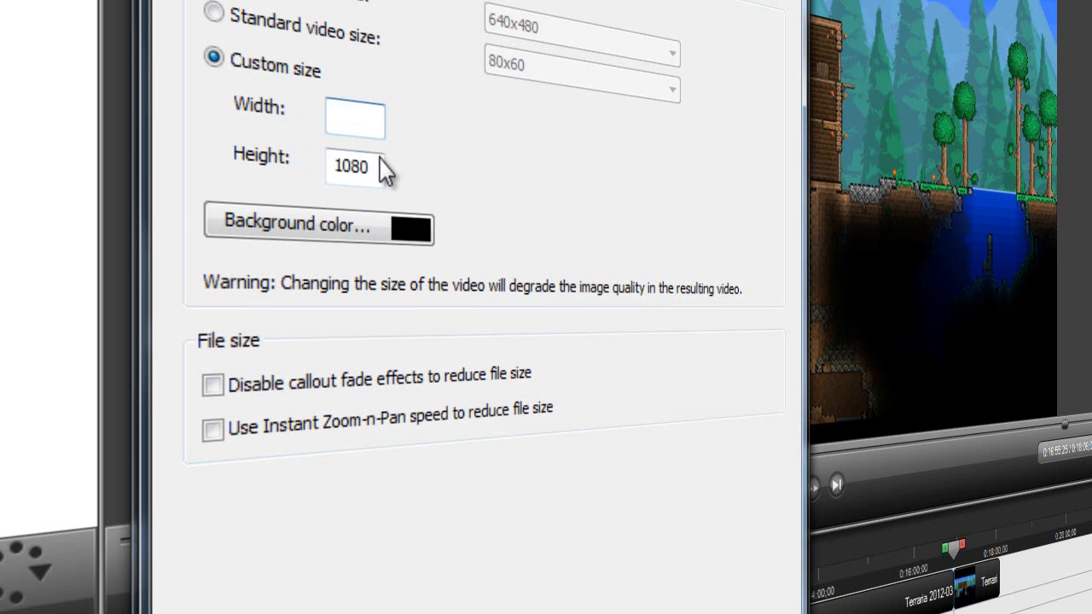
click(355, 120)
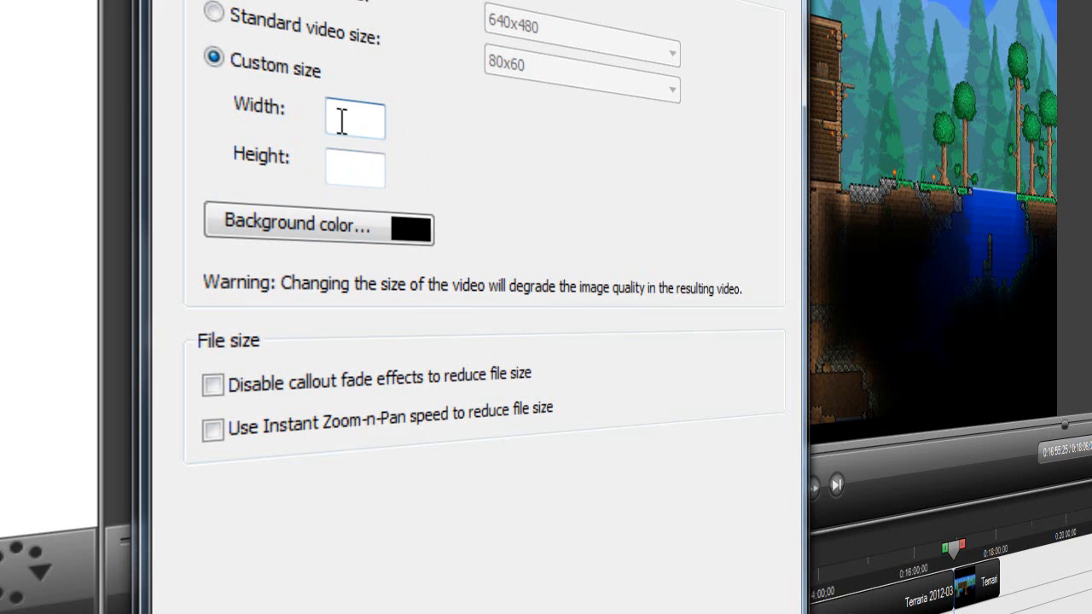
text(1280)
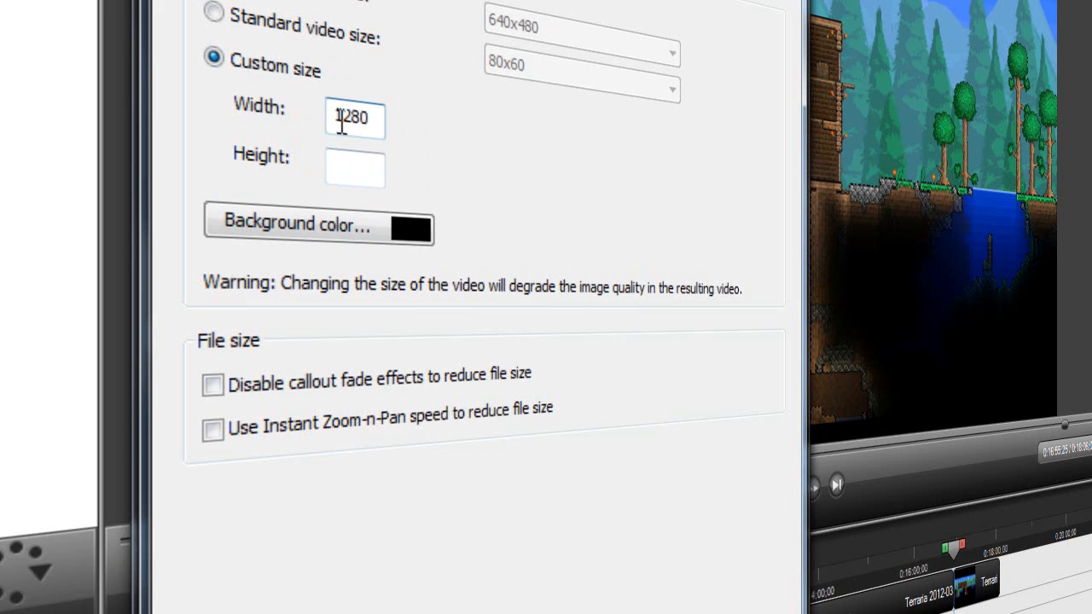
click(355, 168)
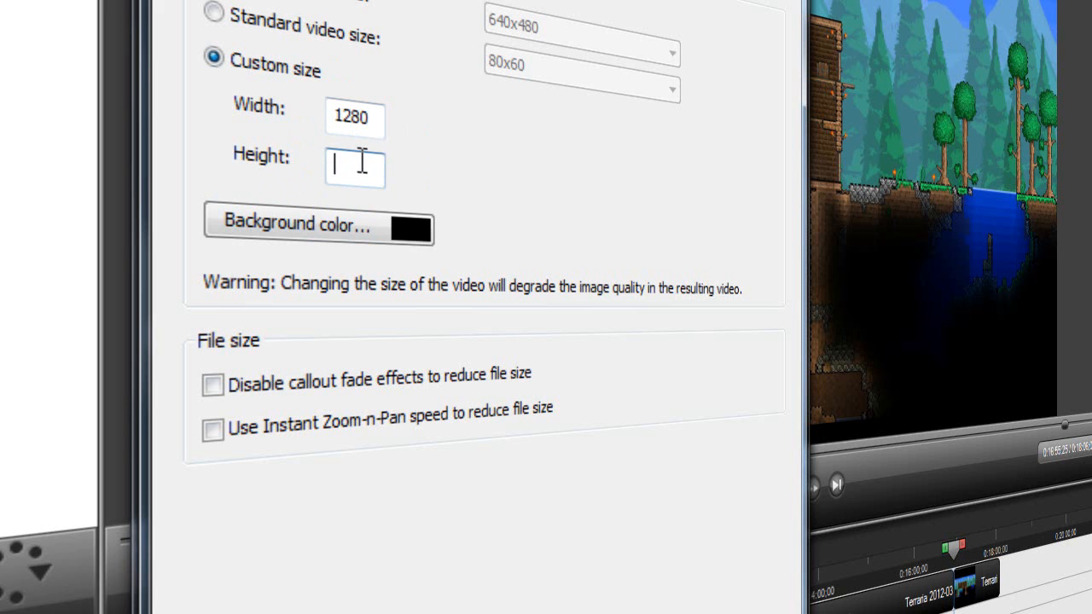
text(720)
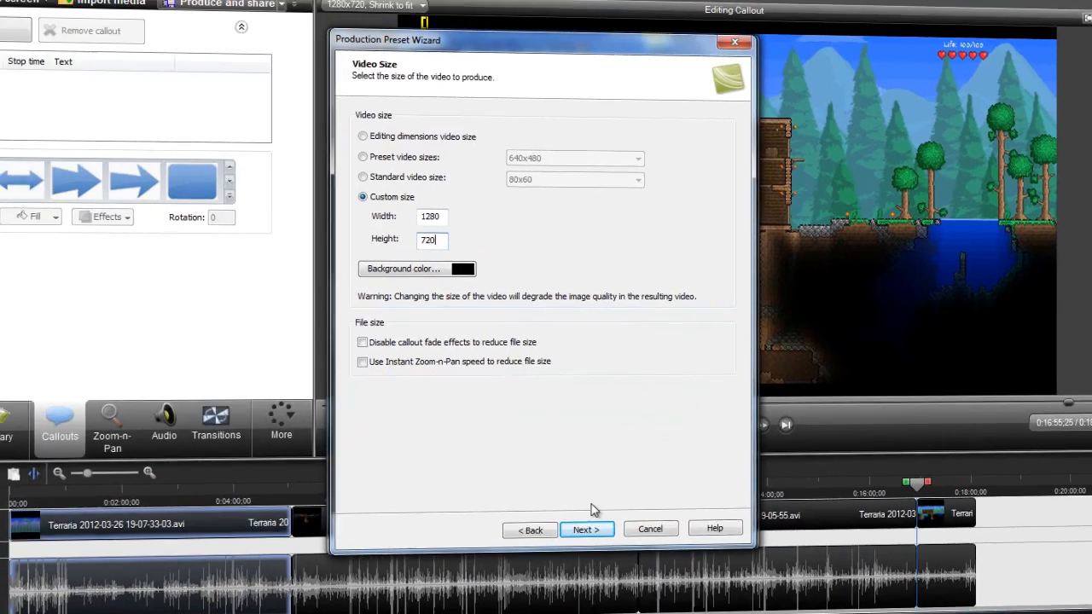
click(585, 530)
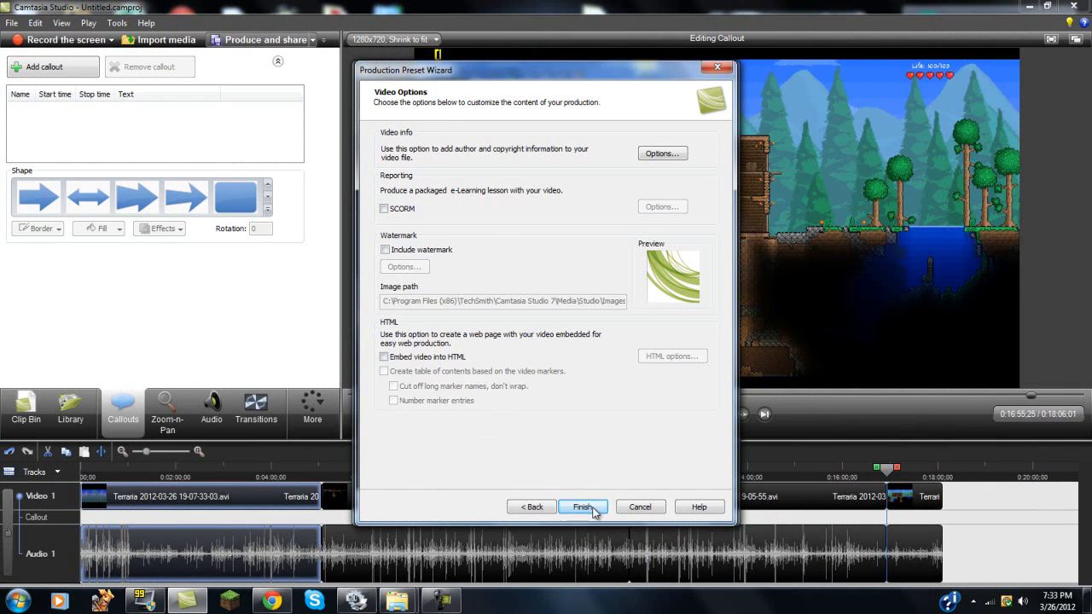
mouse_move(570, 486)
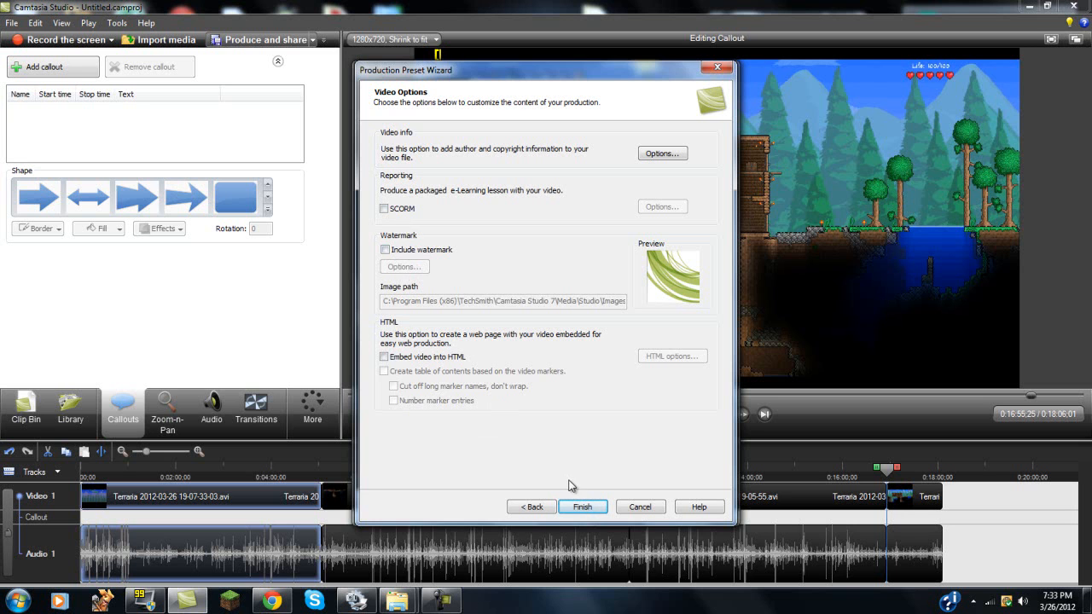
Step: Finish the Terraria eps.5 preset and select it in the production preset dropdown
click(582, 506)
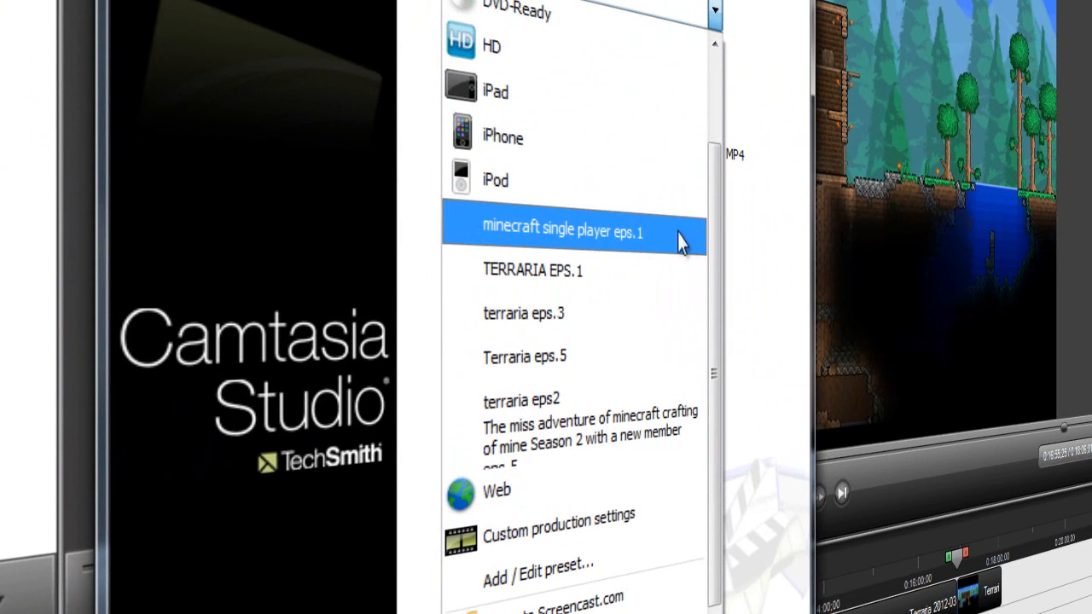
click(563, 231)
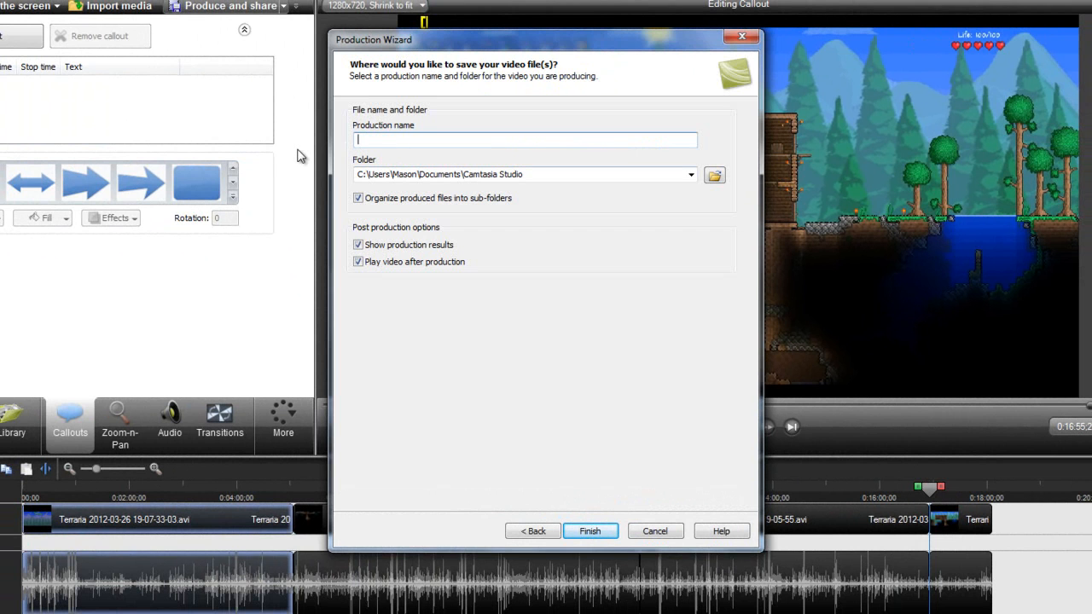
Step: Enter 'Terraria eps.5' as the production name and start rendering
text(Terraria eps.5)
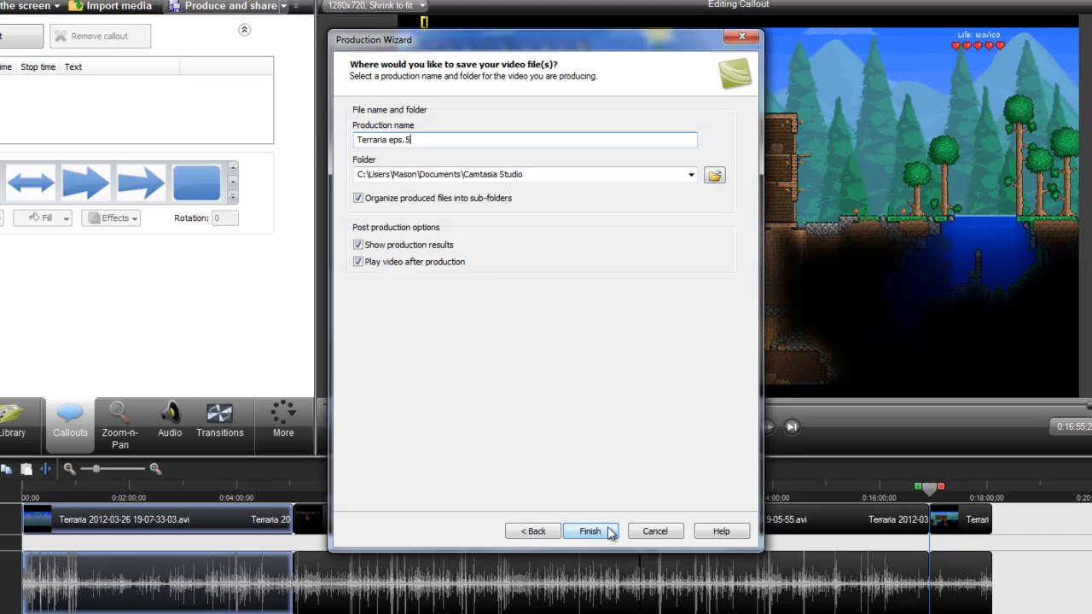
click(589, 530)
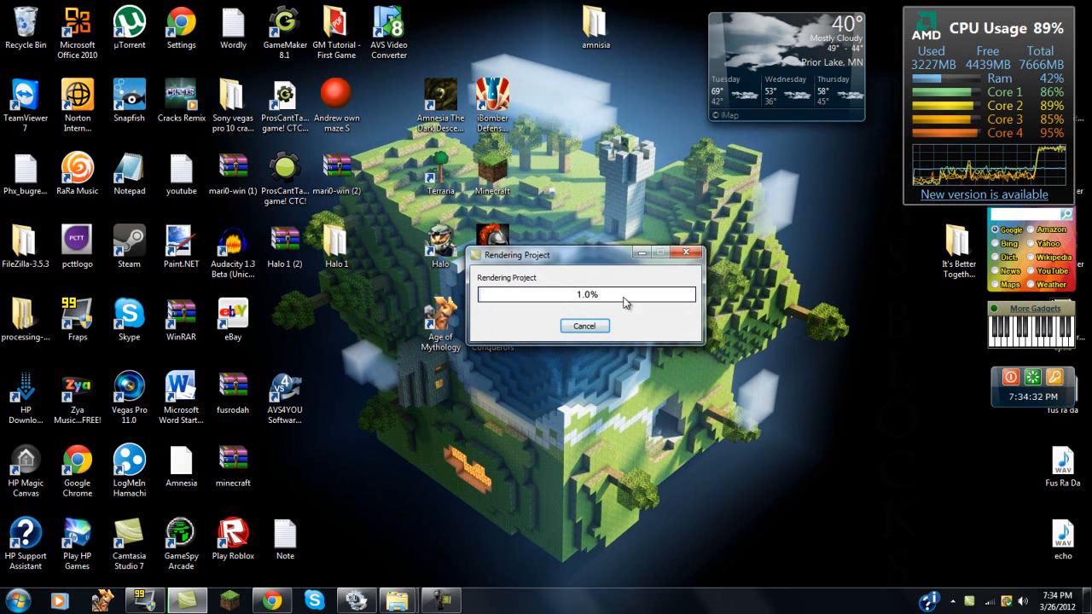
mouse_move(584, 326)
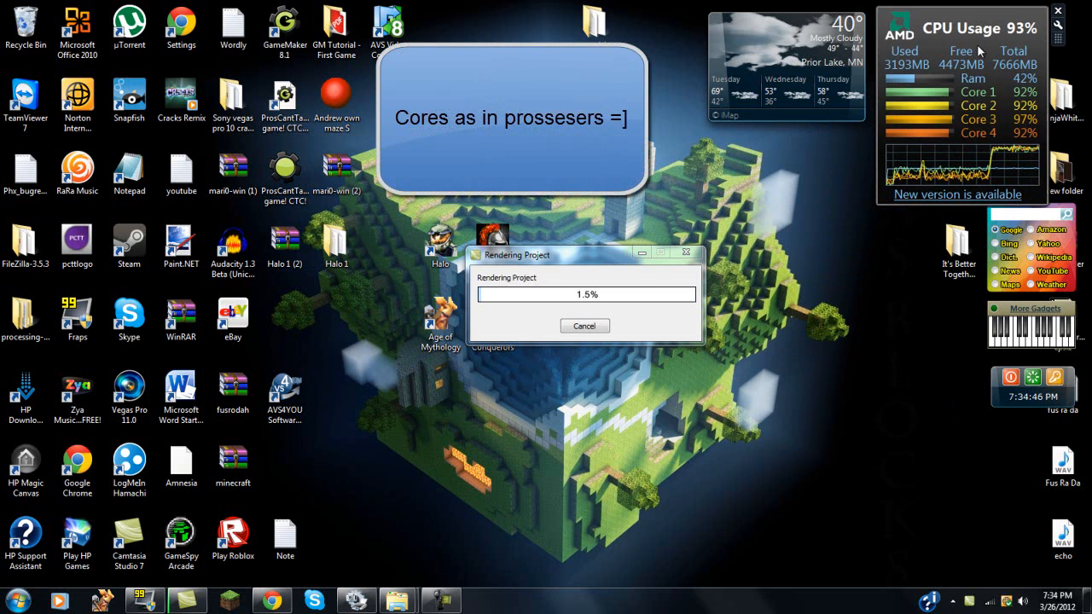
mouse_move(844, 289)
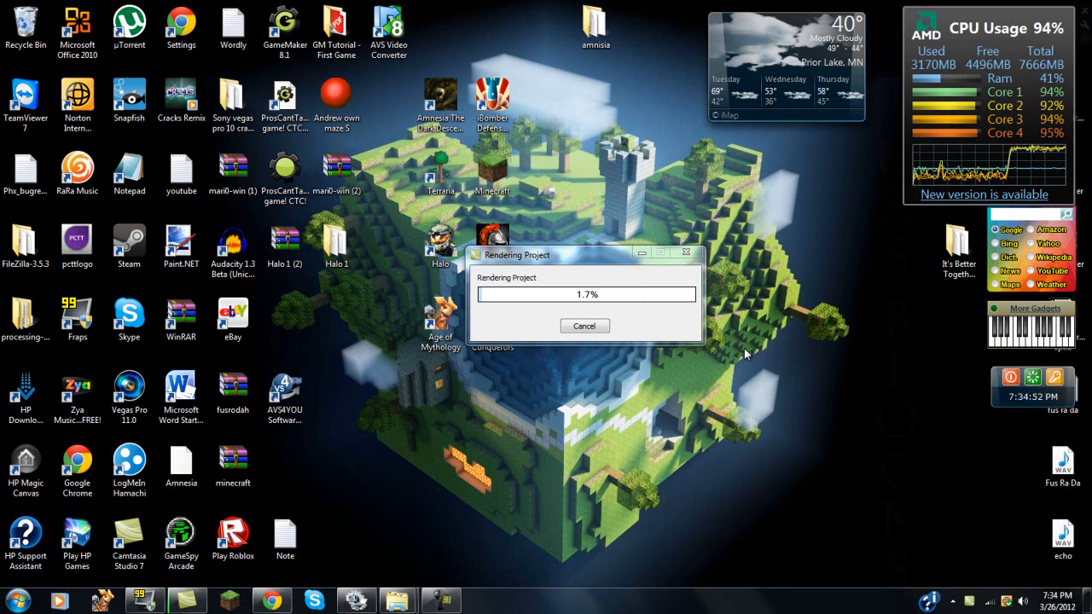
mouse_move(618, 121)
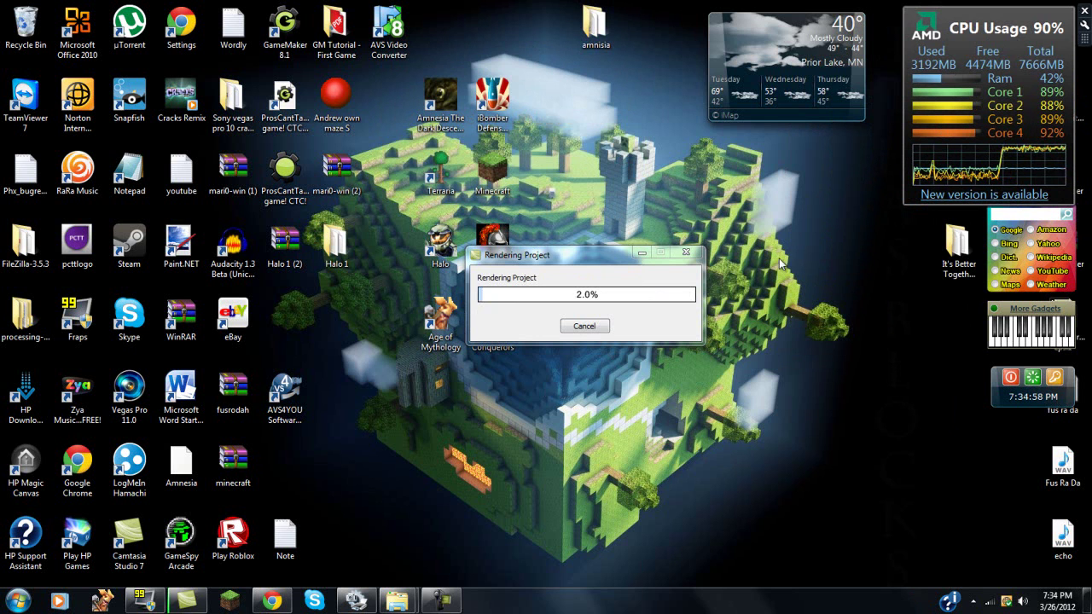
mouse_move(630, 317)
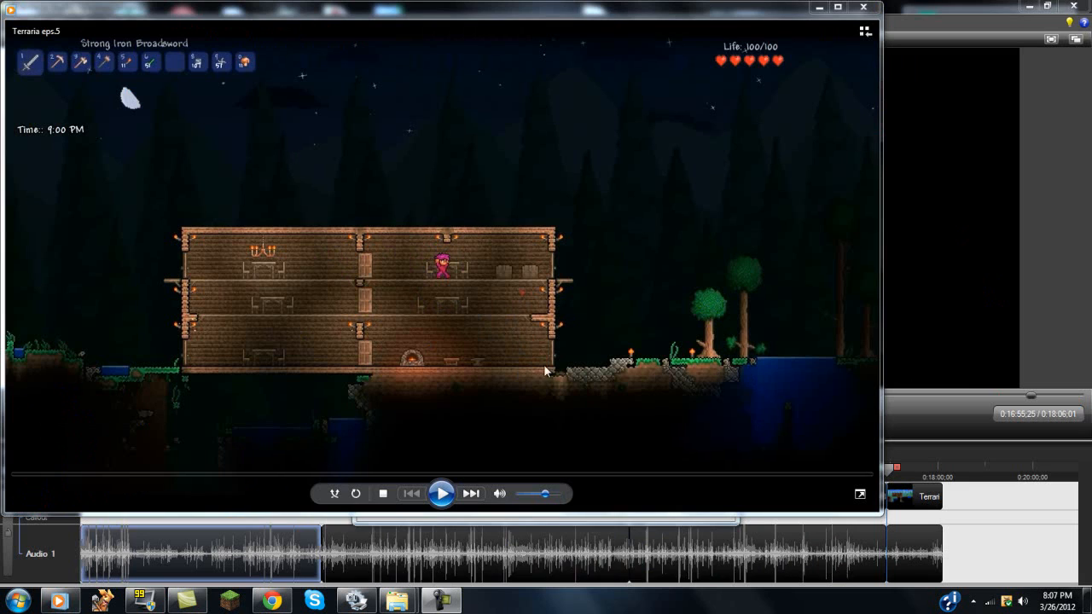
mouse_move(810, 9)
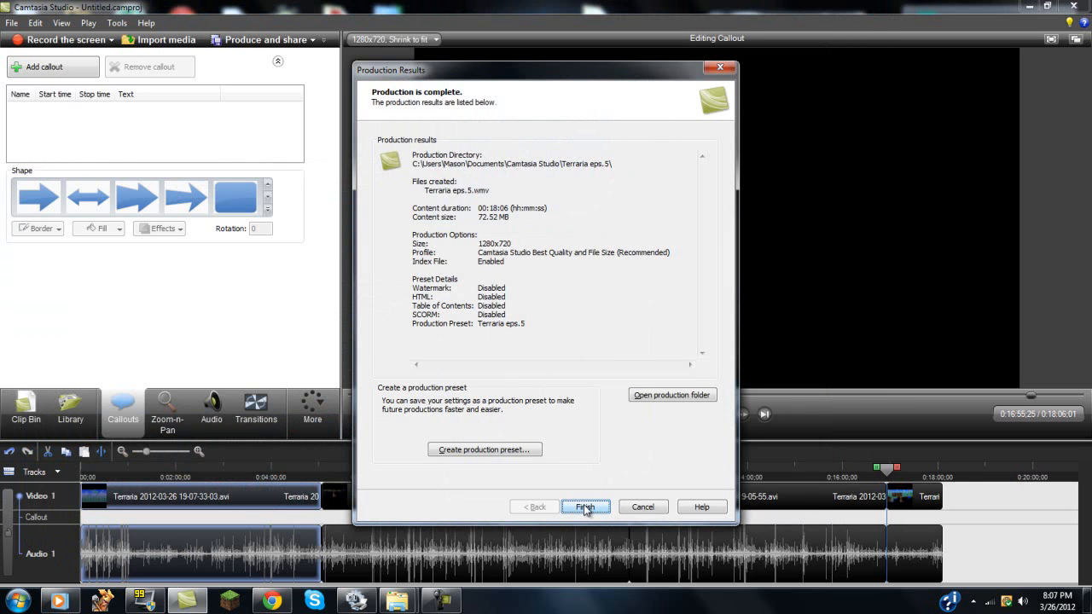
Step: Dismiss the Terraria eps.5.wmv production results and close the duplicate New Volume (Z:) window
click(585, 507)
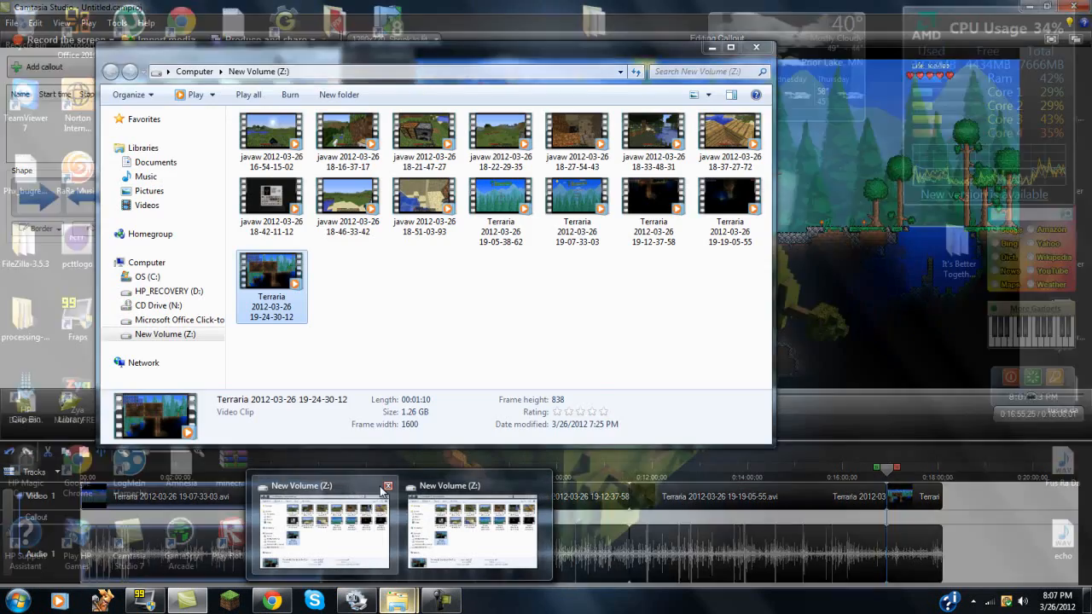
click(388, 485)
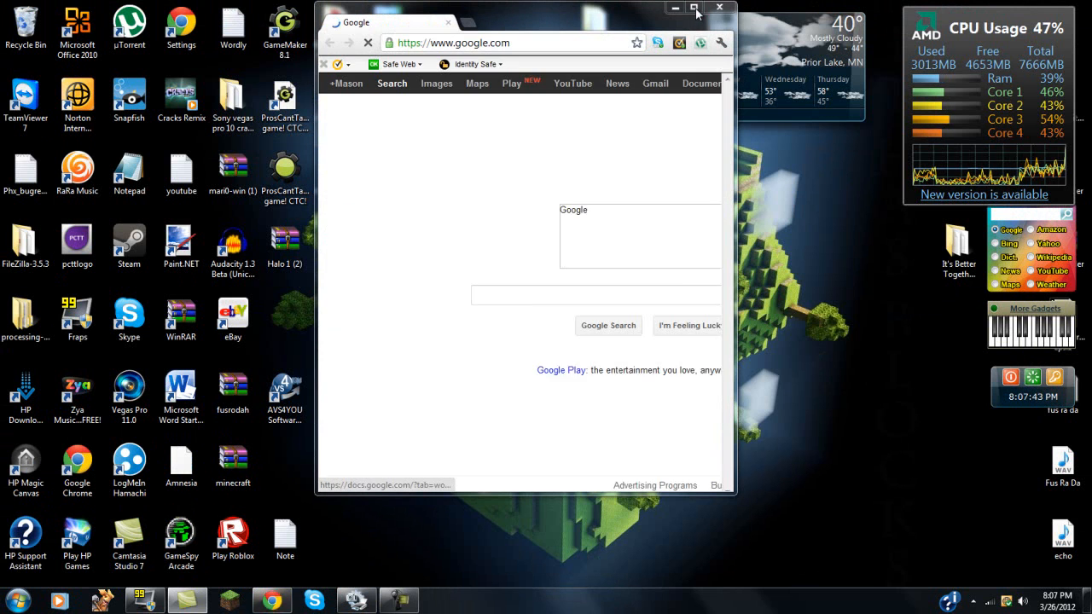
Step: Maximize Chrome, go from Google to YouTube, and open the Upload page
click(695, 8)
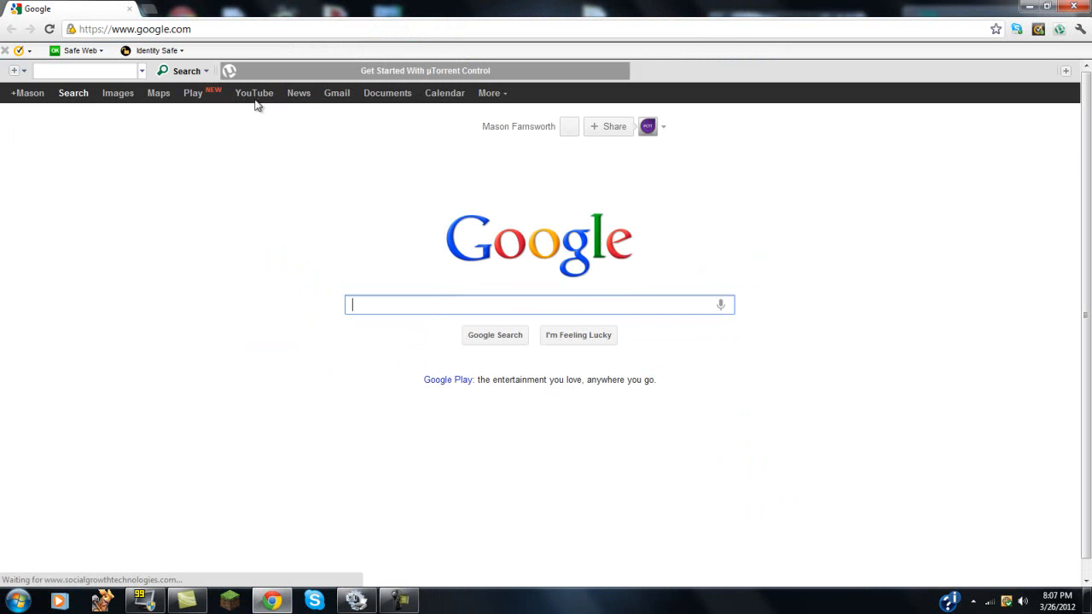
click(255, 93)
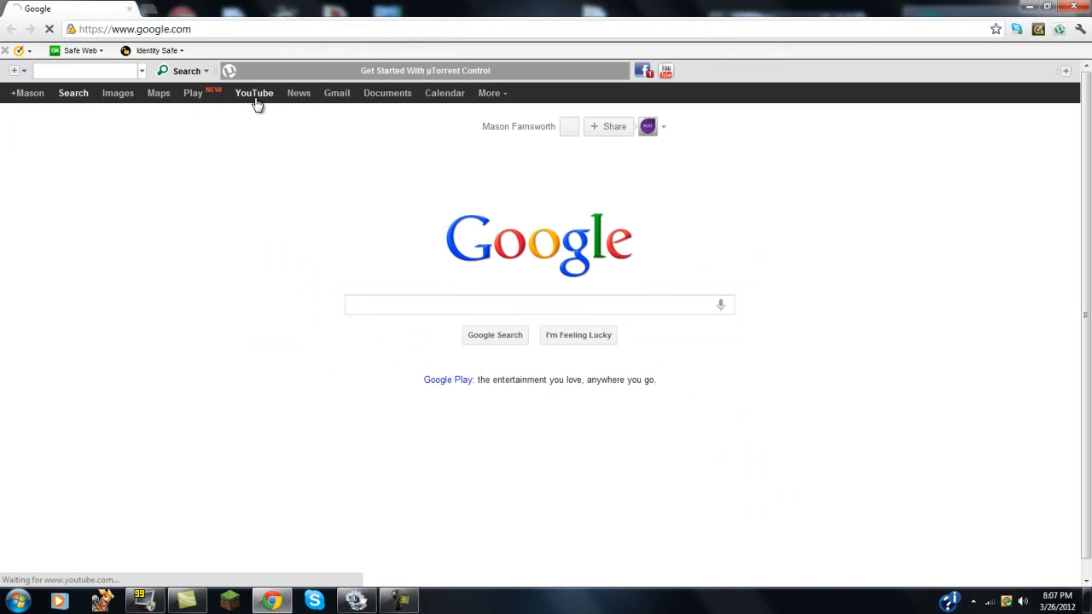
click(254, 93)
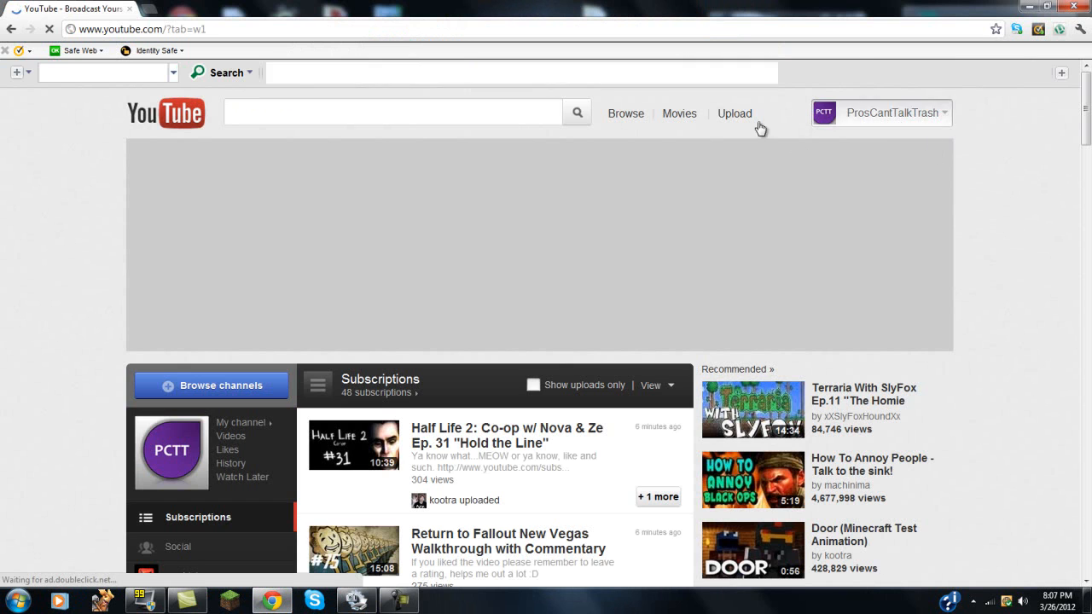
click(733, 114)
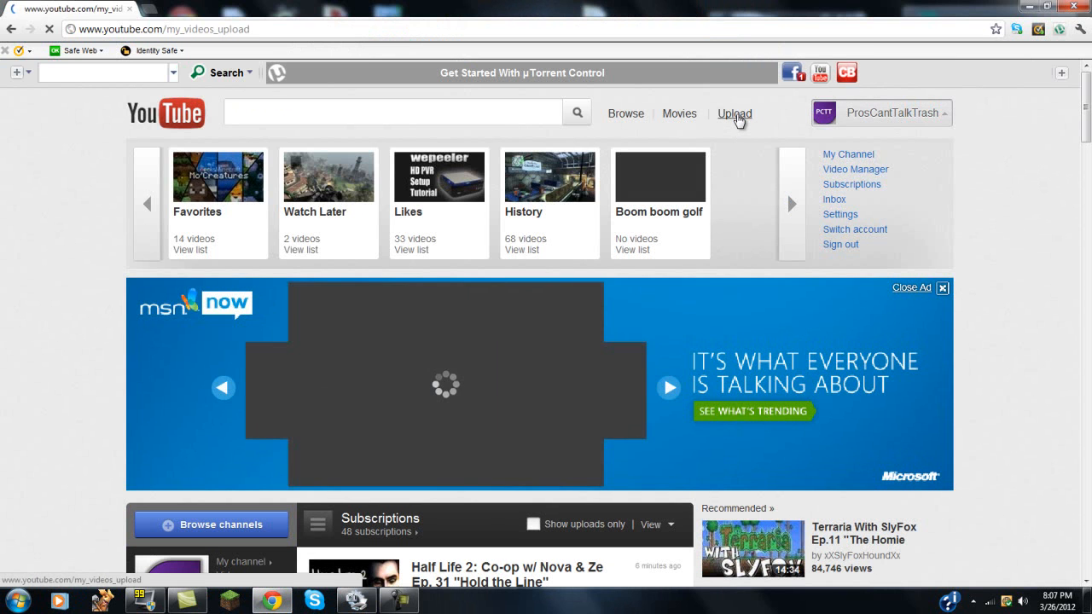
click(732, 112)
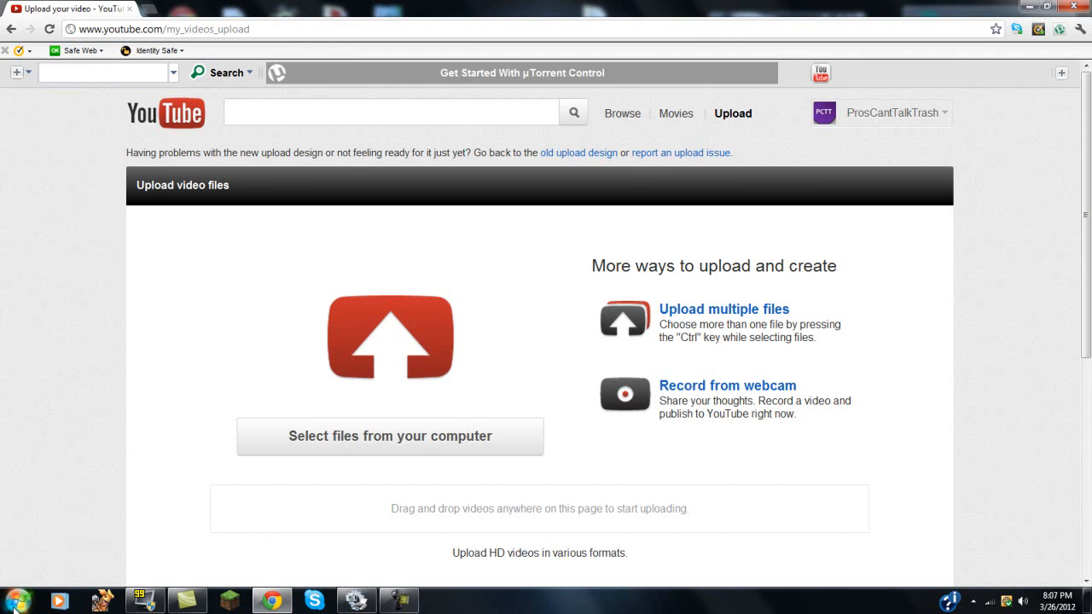
click(14, 600)
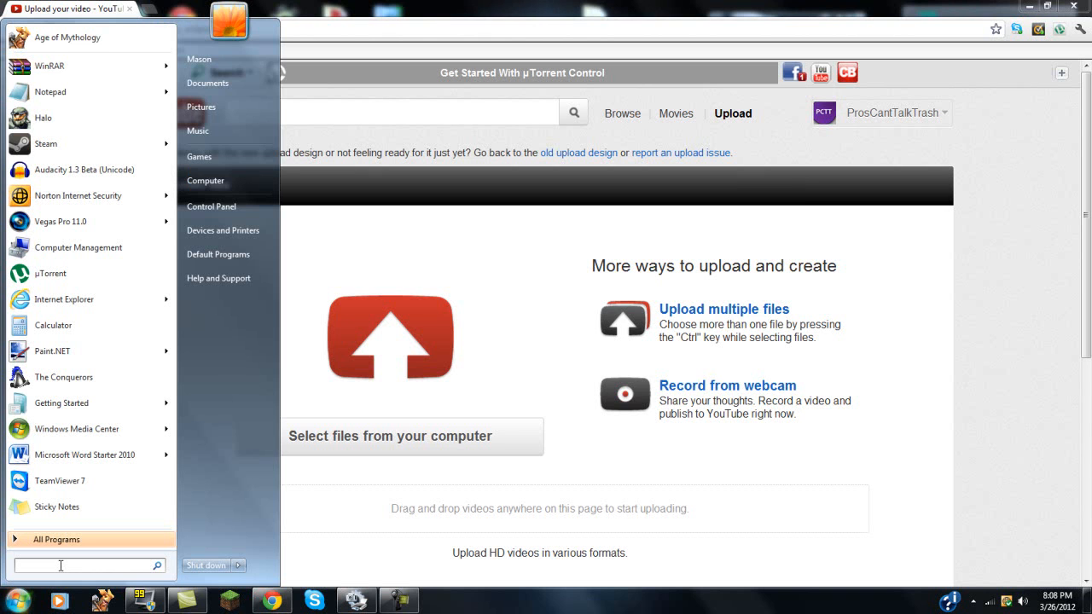
mouse_move(435, 435)
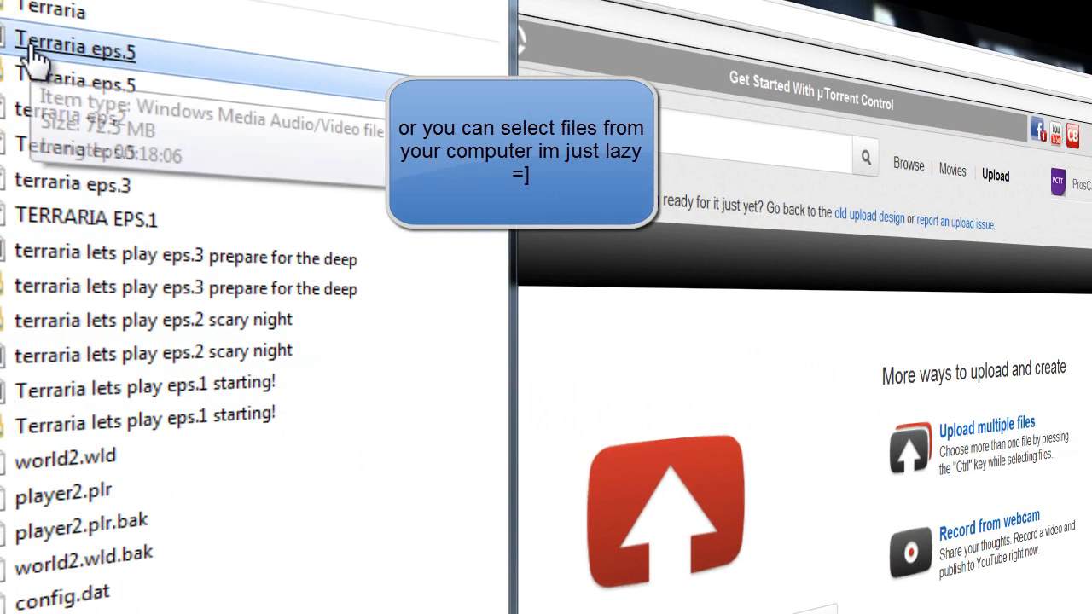
mouse_move(90, 81)
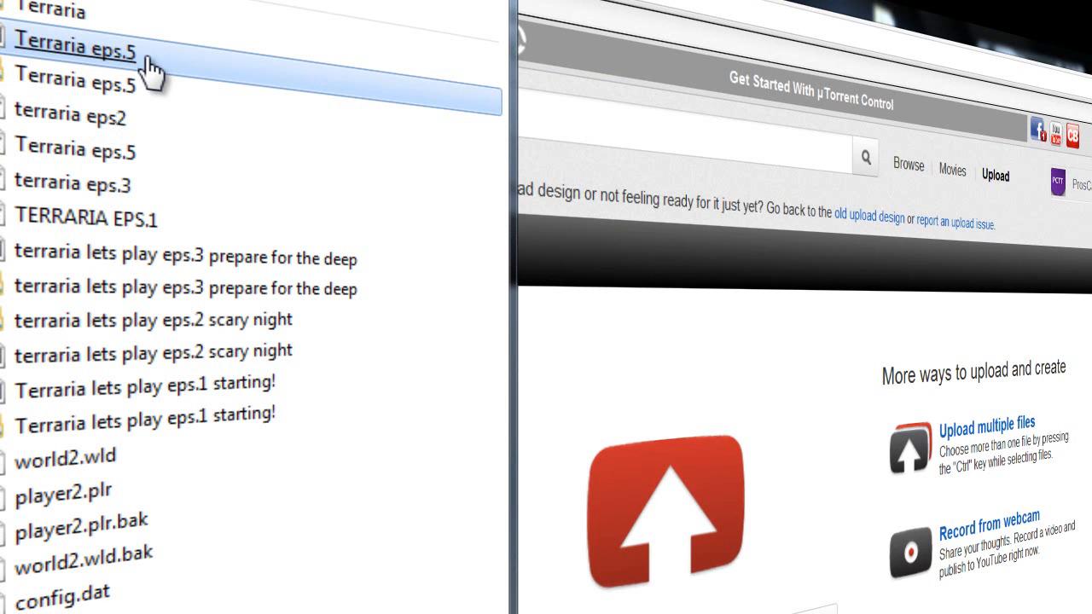
mouse_move(119, 77)
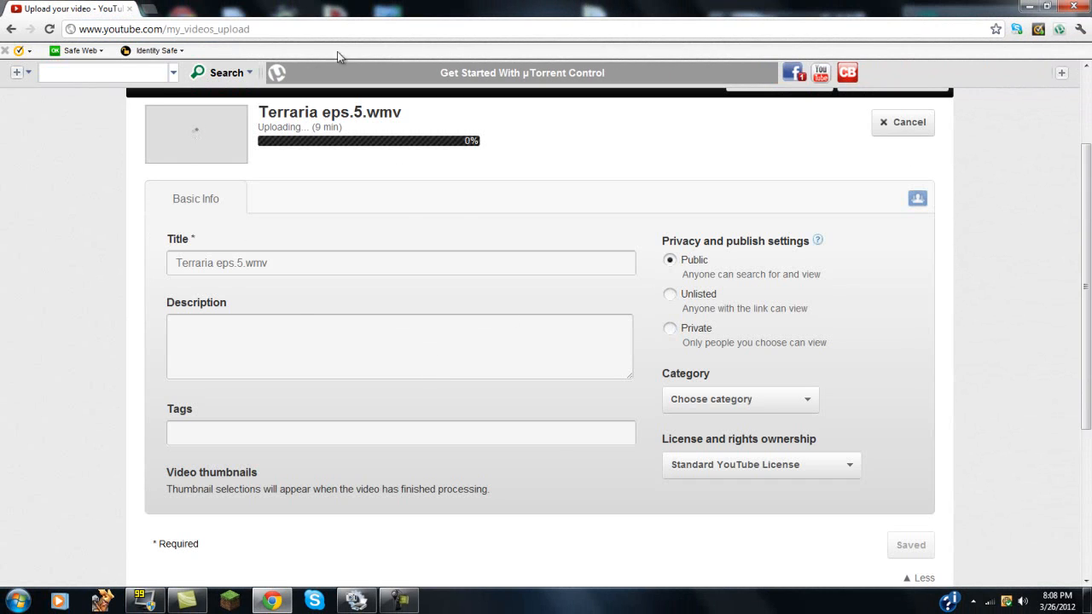
mouse_move(387, 204)
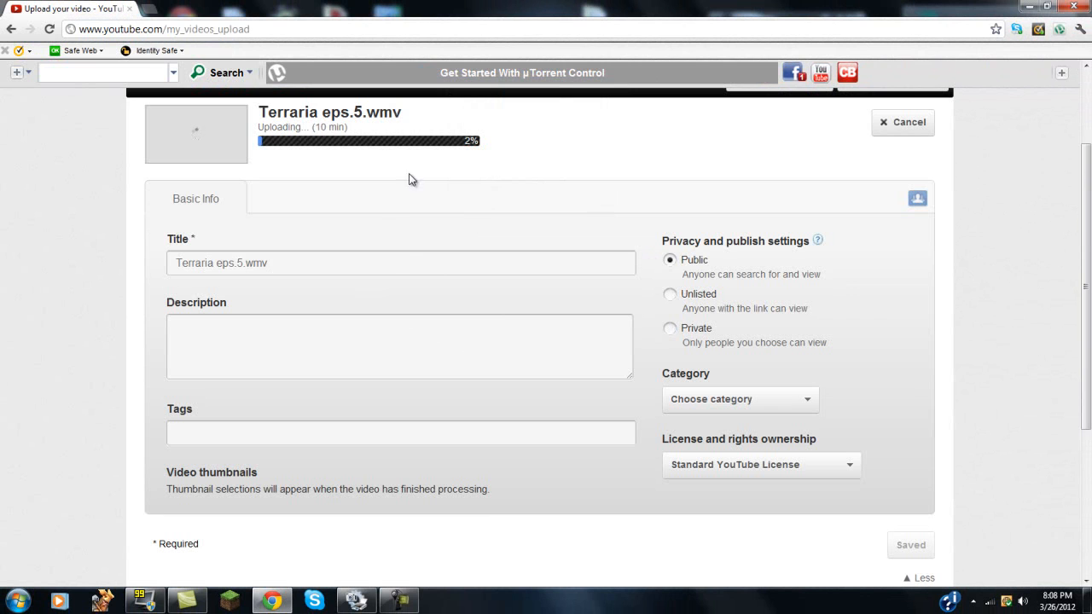
mouse_move(443, 285)
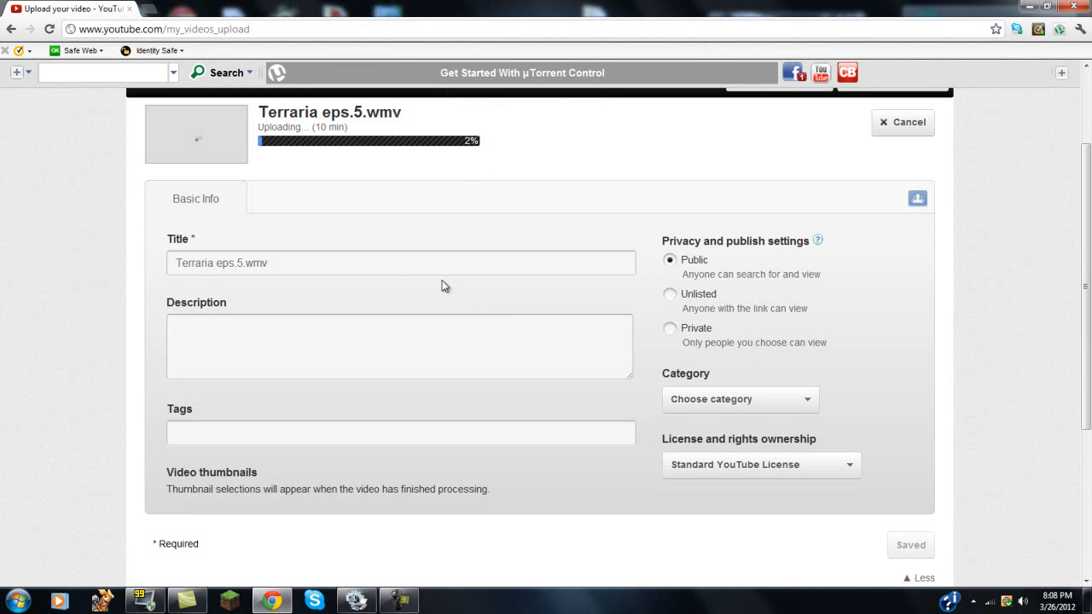
mouse_move(429, 307)
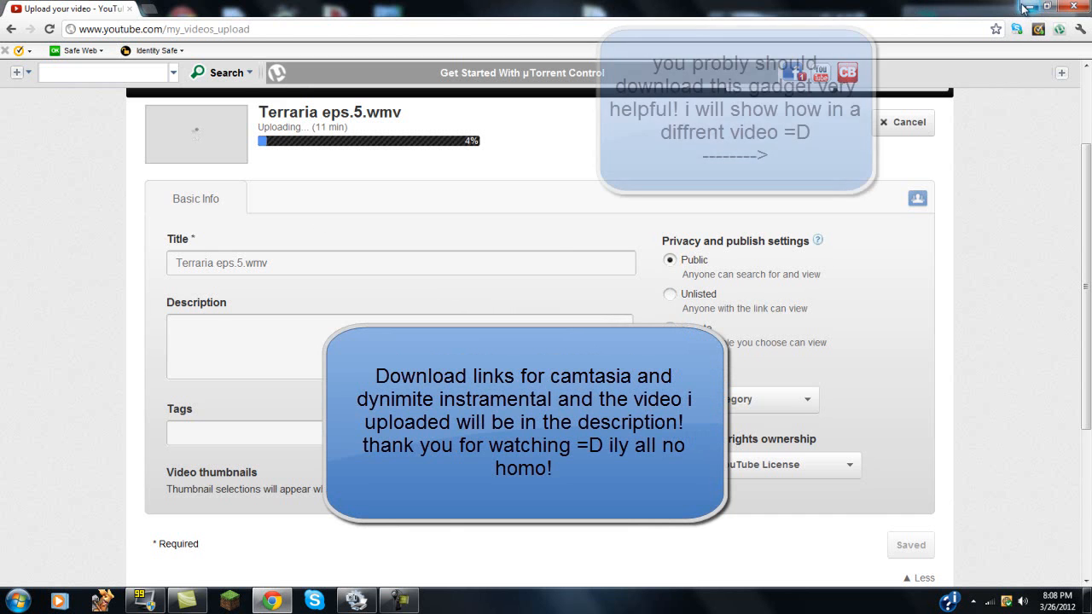
Step: Minimize the browser while Terraria eps.5.wmv keeps uploading publicly, revealing the desktop notes
click(1047, 7)
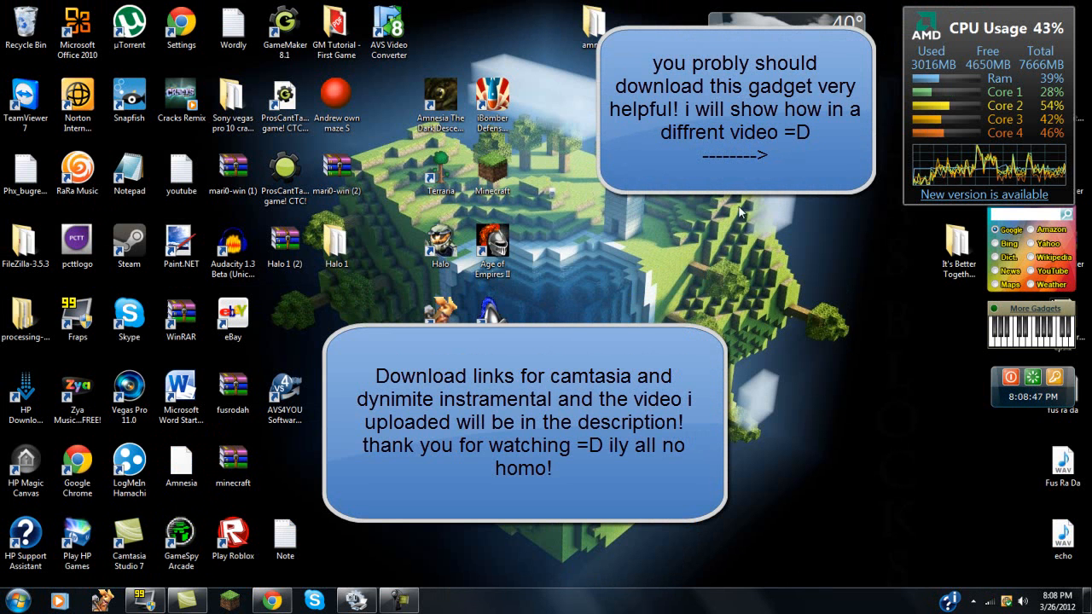
mouse_move(546, 316)
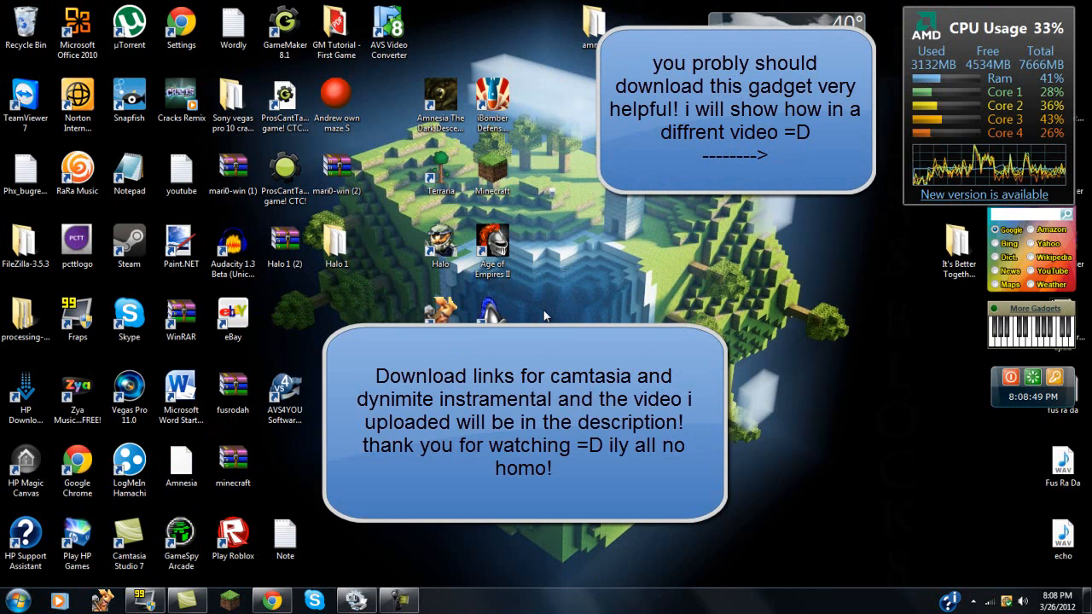